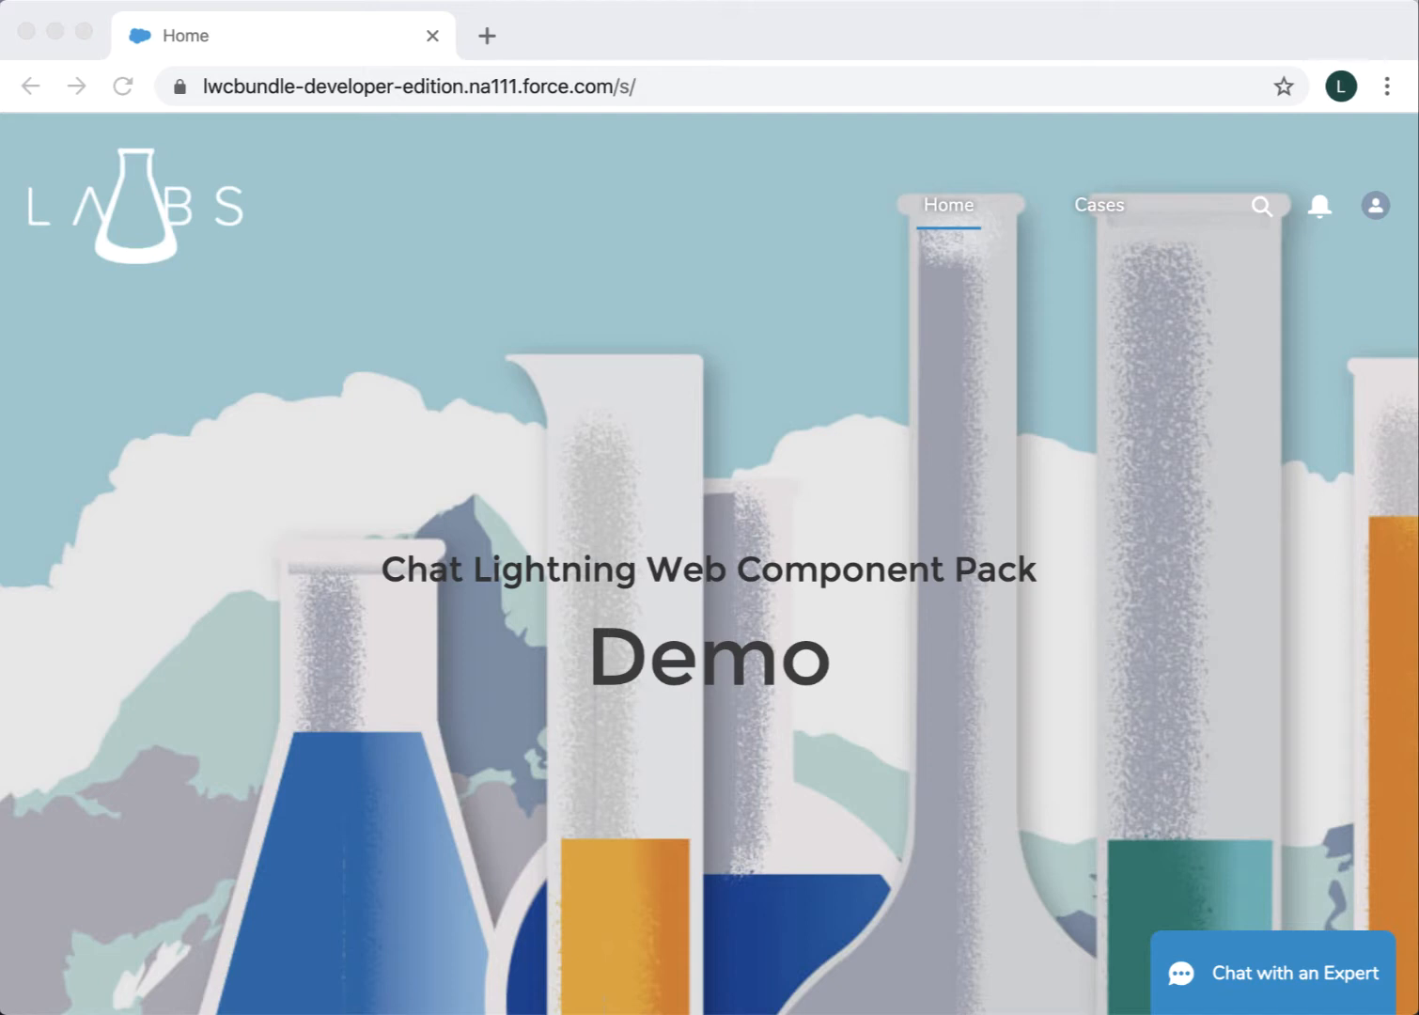
# - Start a chat with the LWC Bundle Test bot from 'Chat with an Expert'
pyautogui.click(1296, 973)
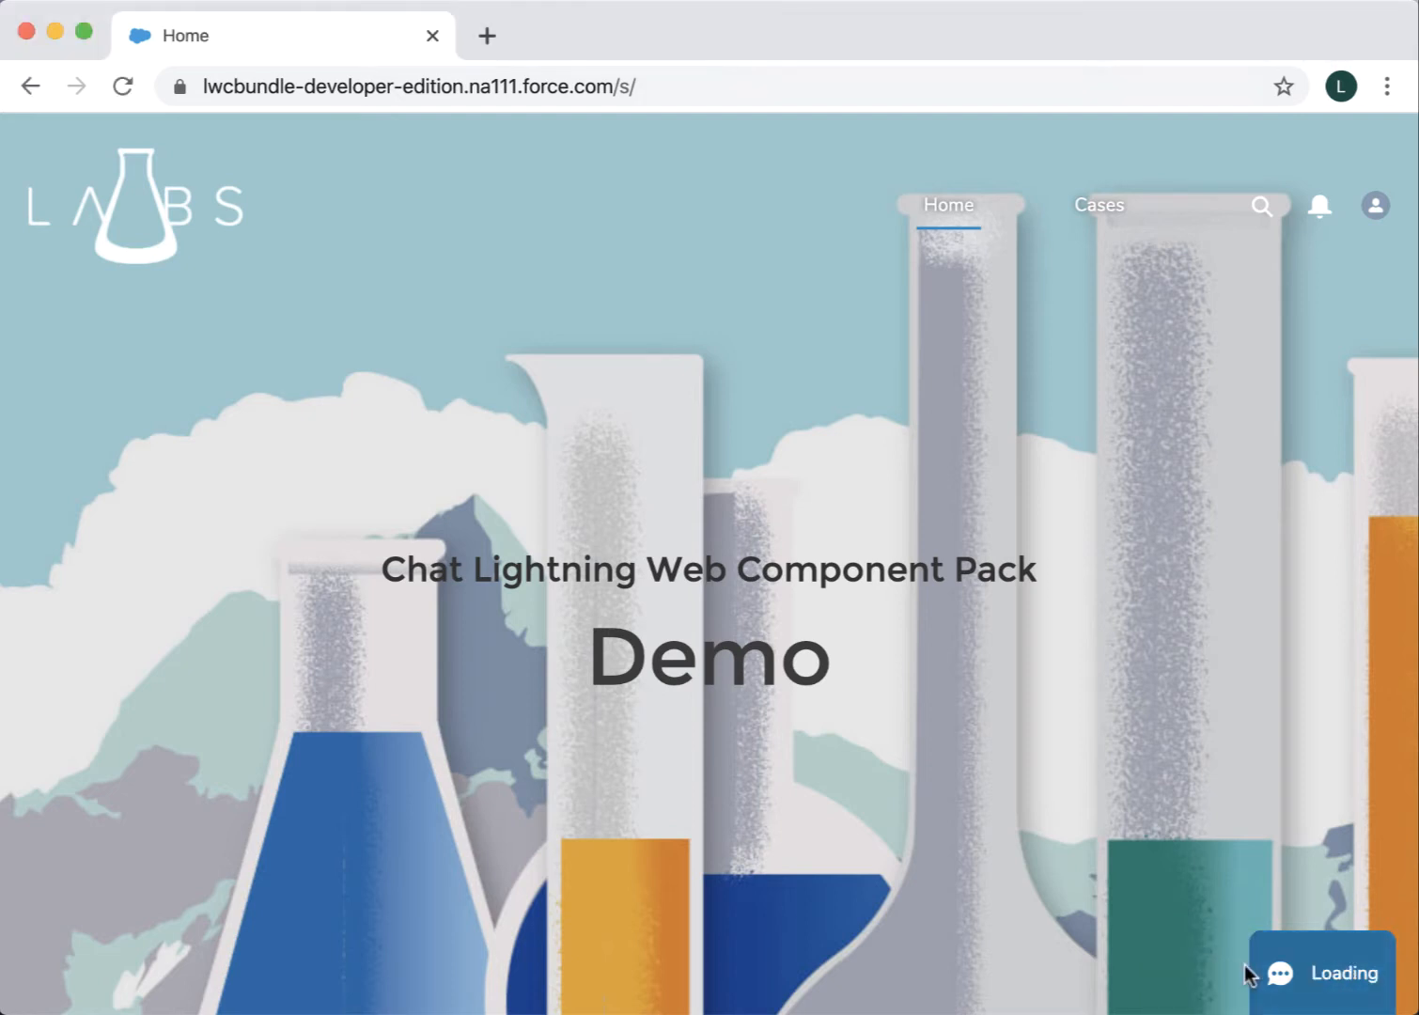
pyautogui.click(1320, 972)
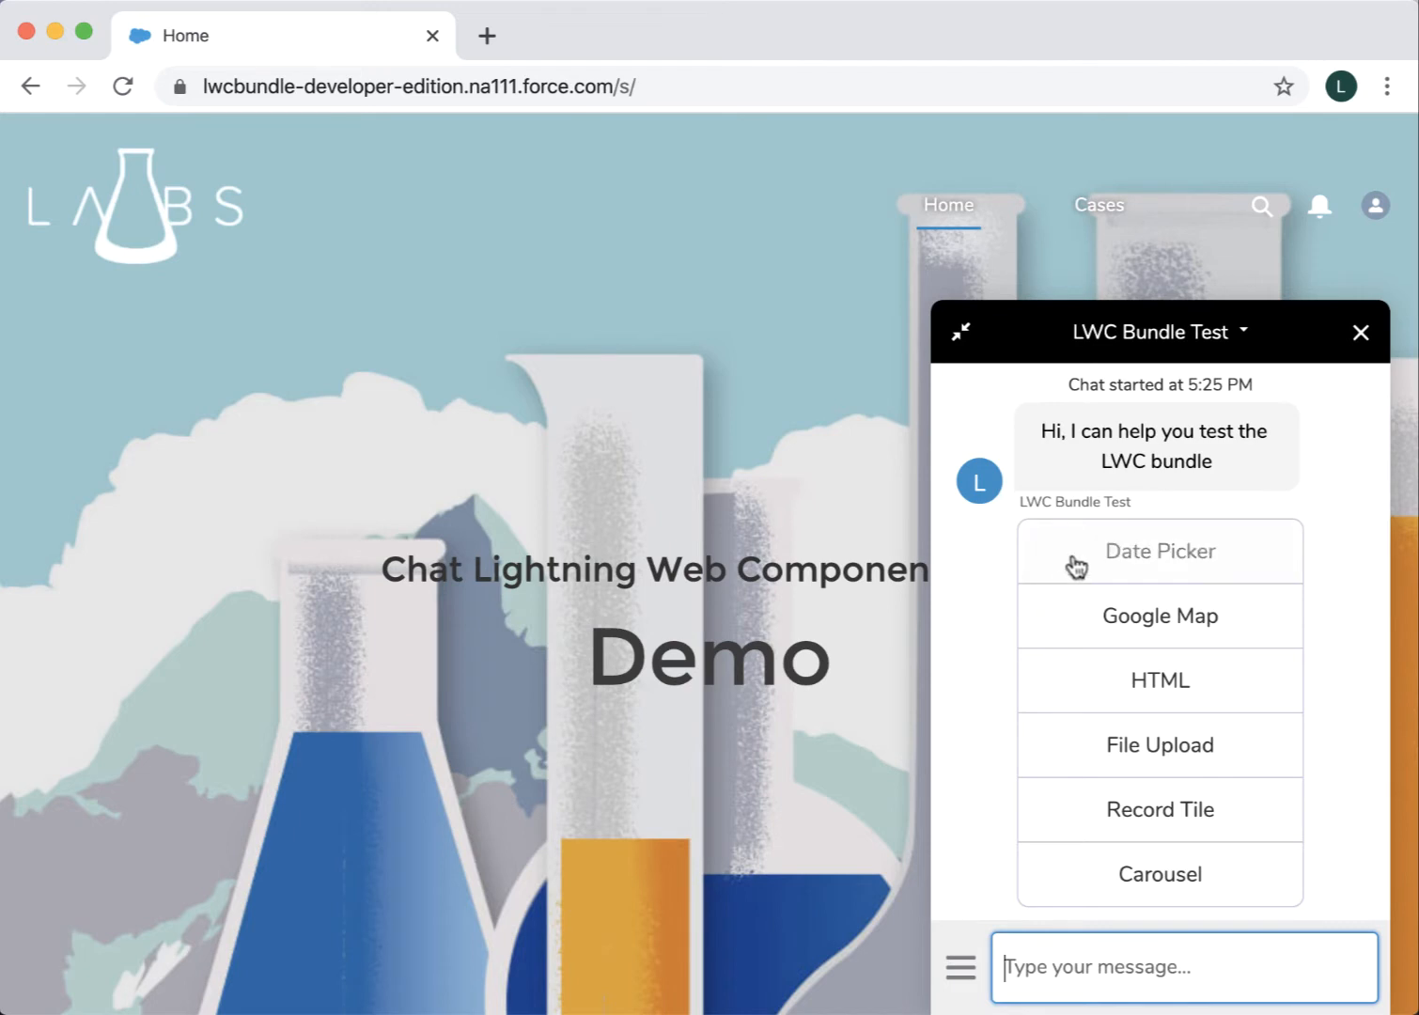
# - Pick May 13, 2020 in the bot's Date Picker demo
pyautogui.click(1159, 551)
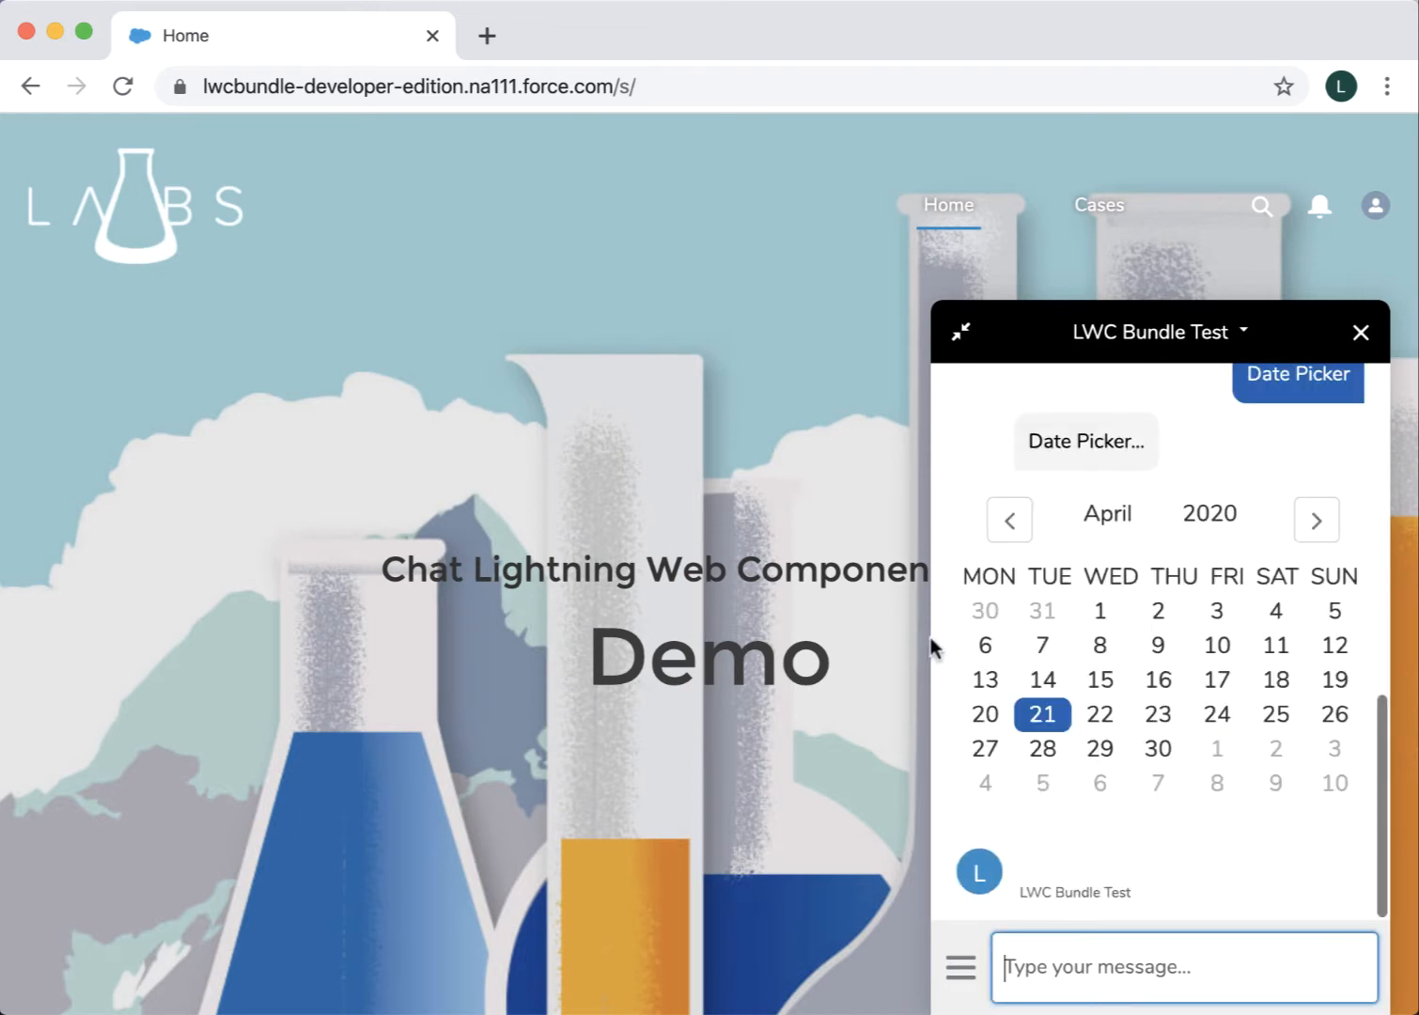
pyautogui.moveTo(889, 611)
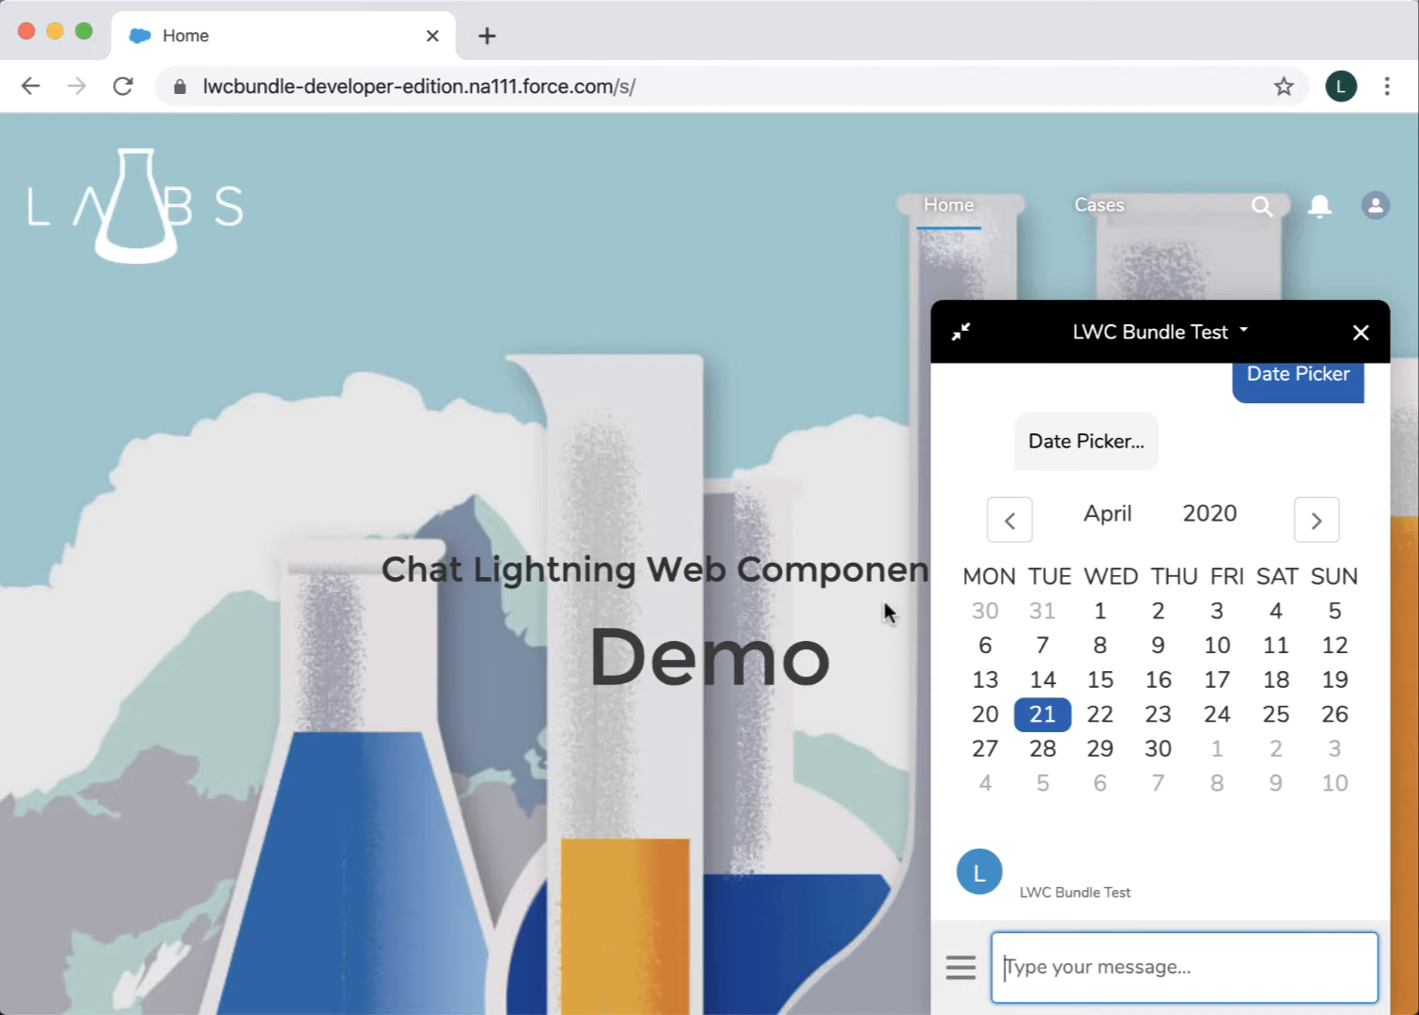
pyautogui.moveTo(1217, 646)
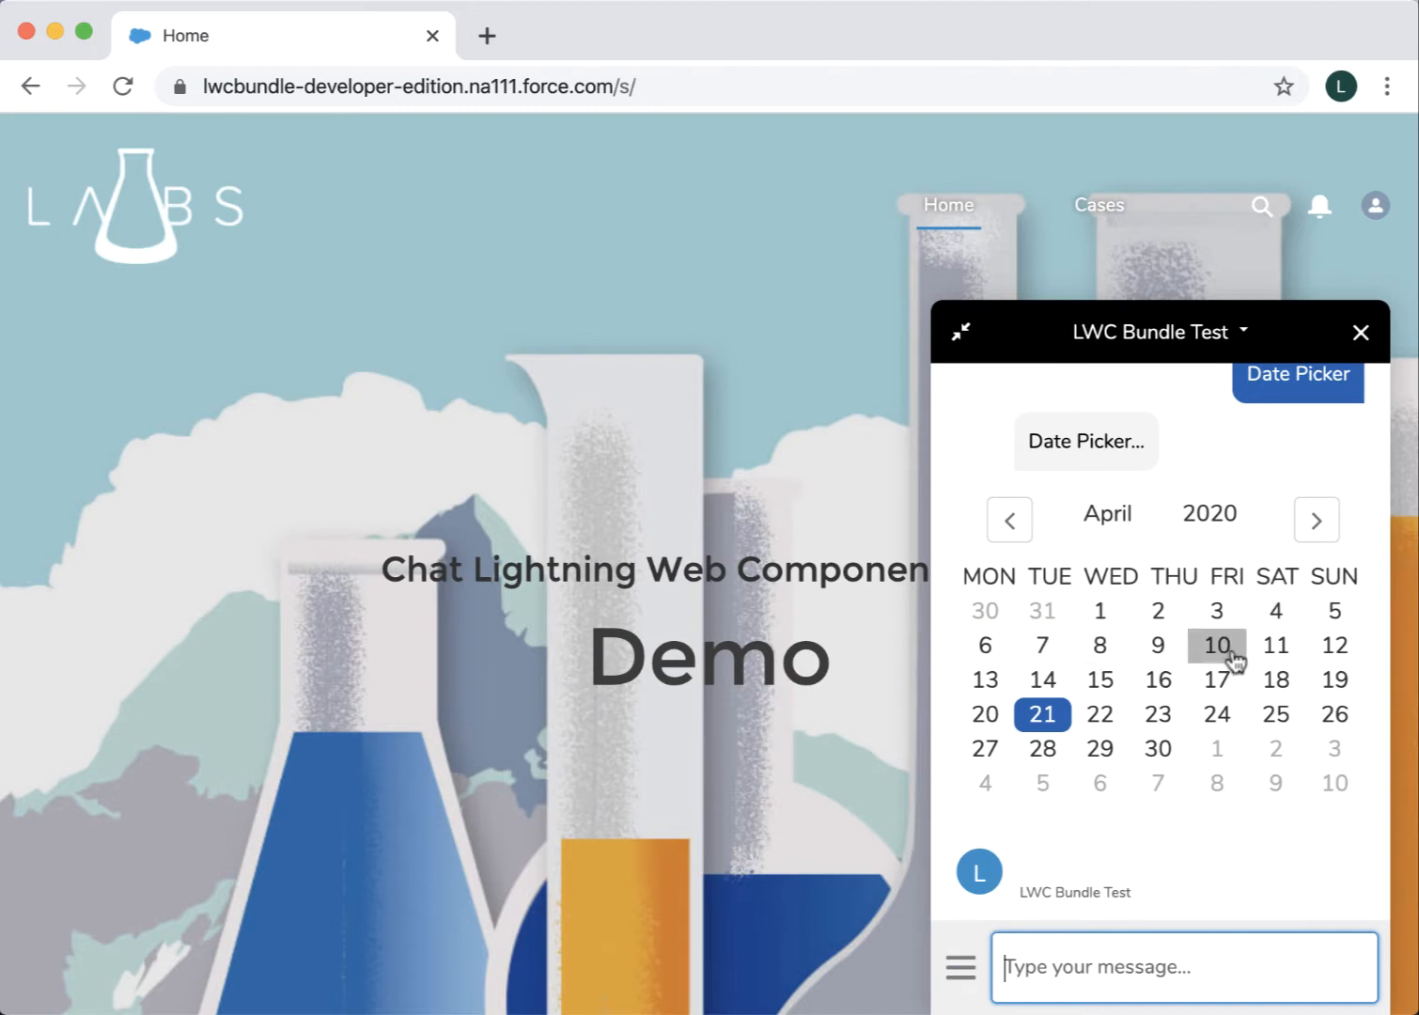
pyautogui.click(1316, 521)
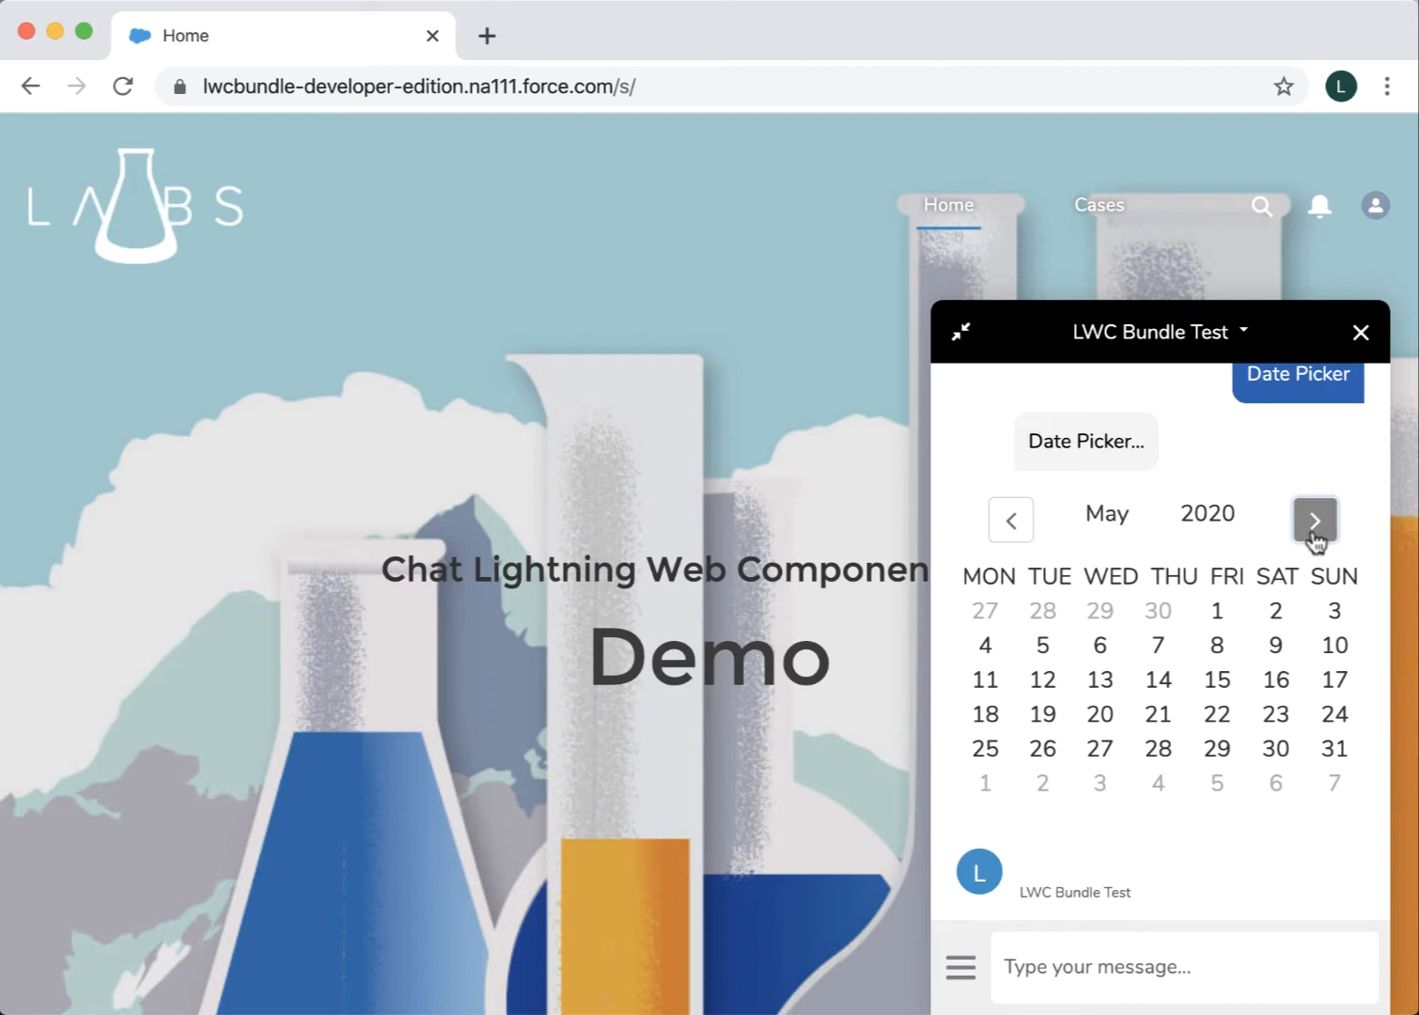
pyautogui.click(1100, 679)
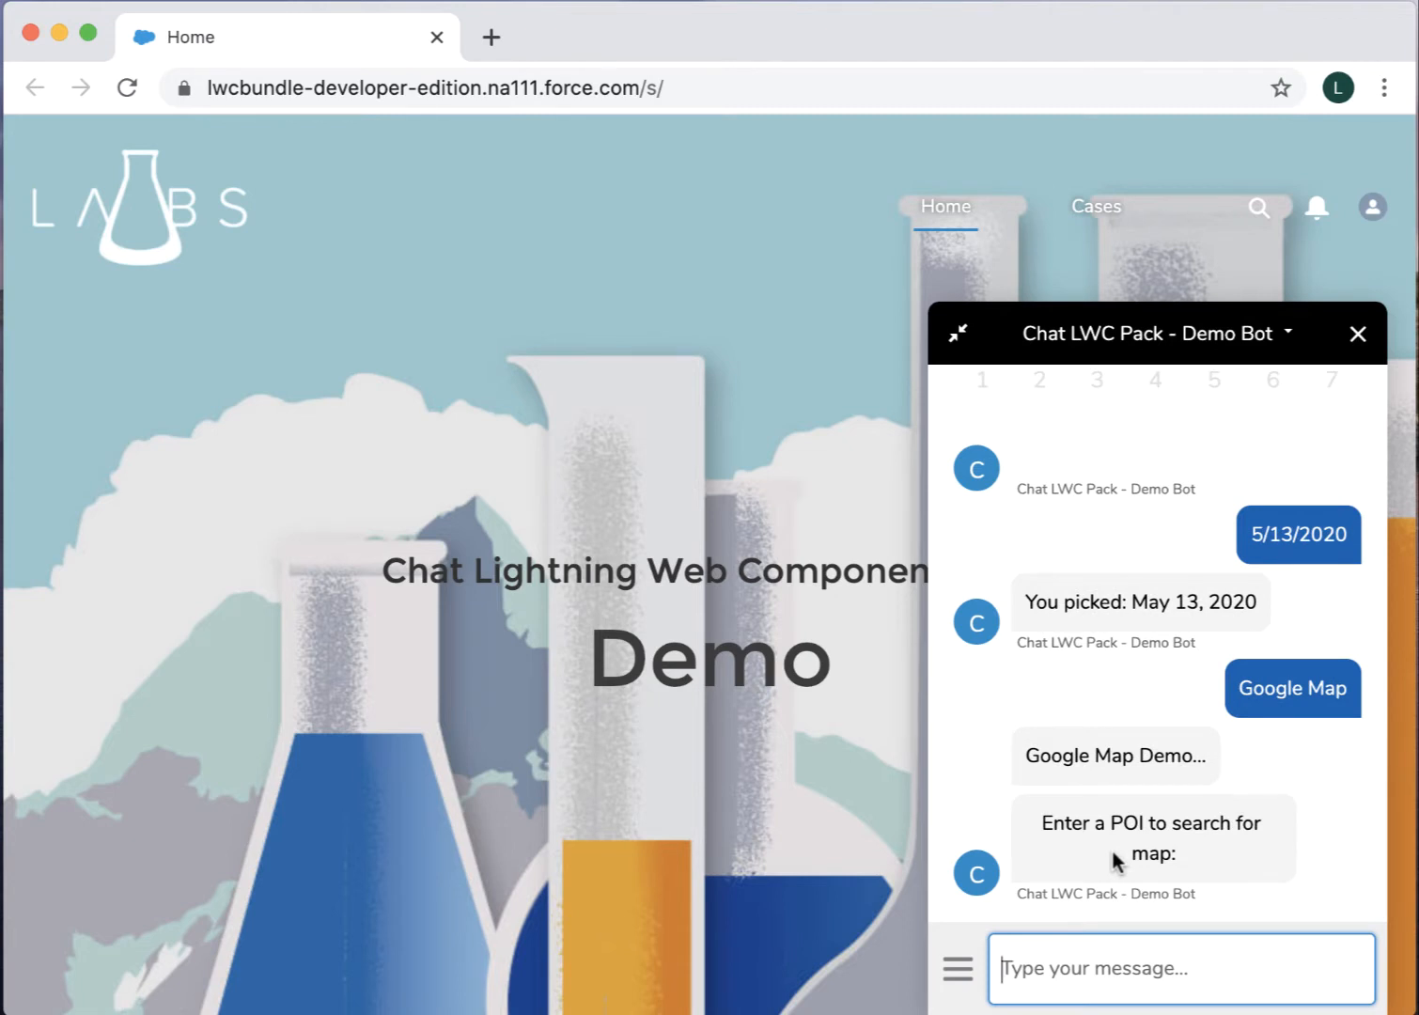
# - Map Boston MA, share the current location, and run the HTML demo
pyautogui.write('Bos')
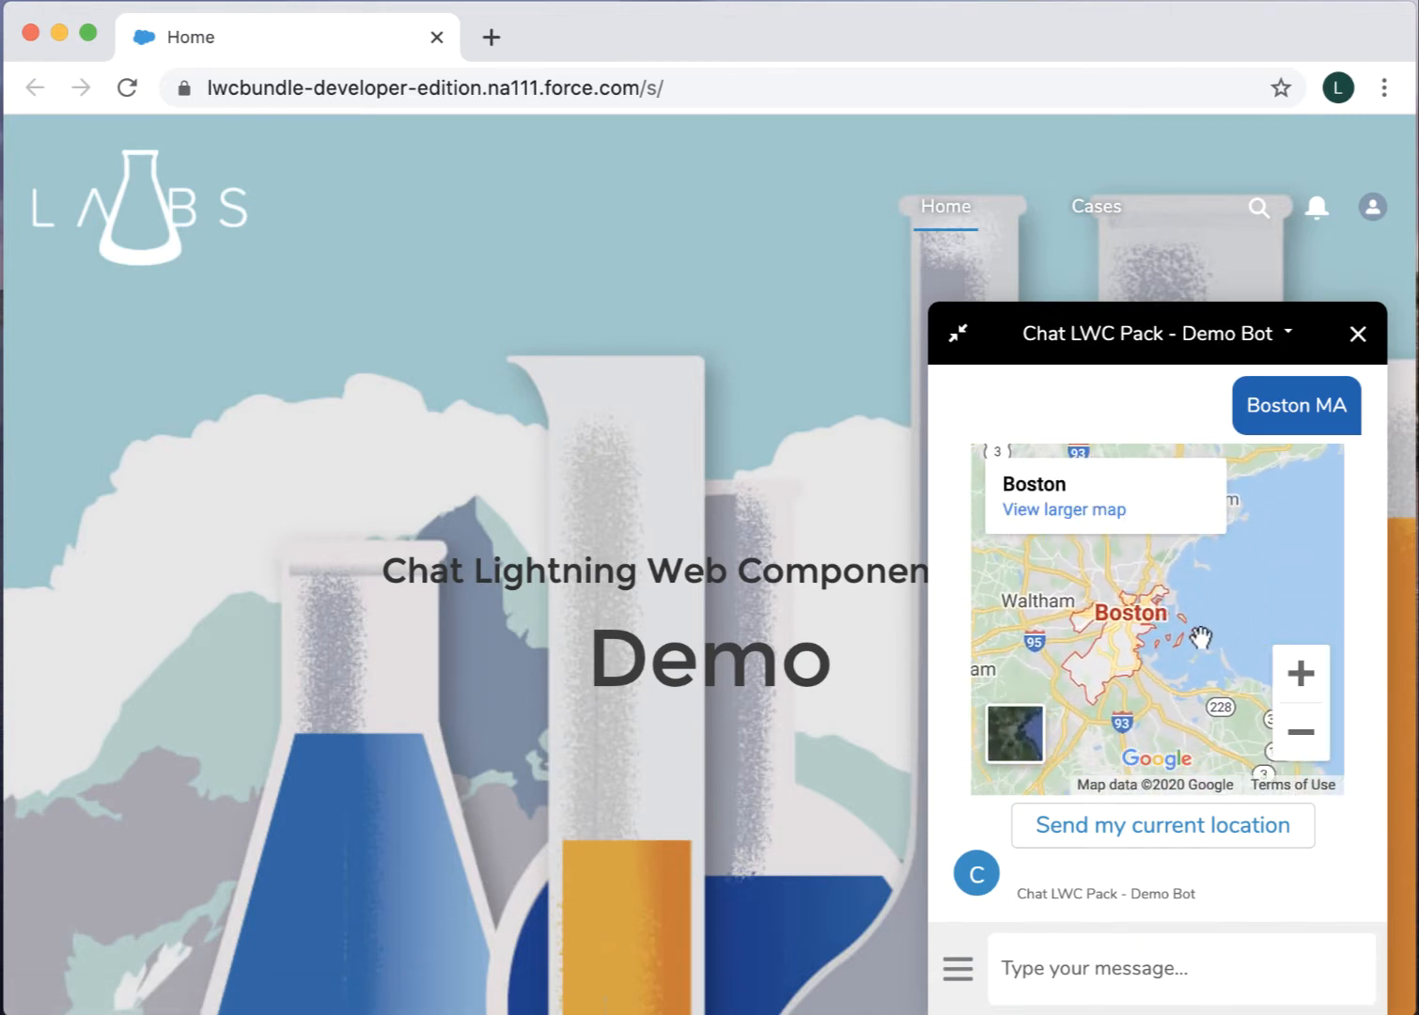
pyautogui.moveTo(1163, 825)
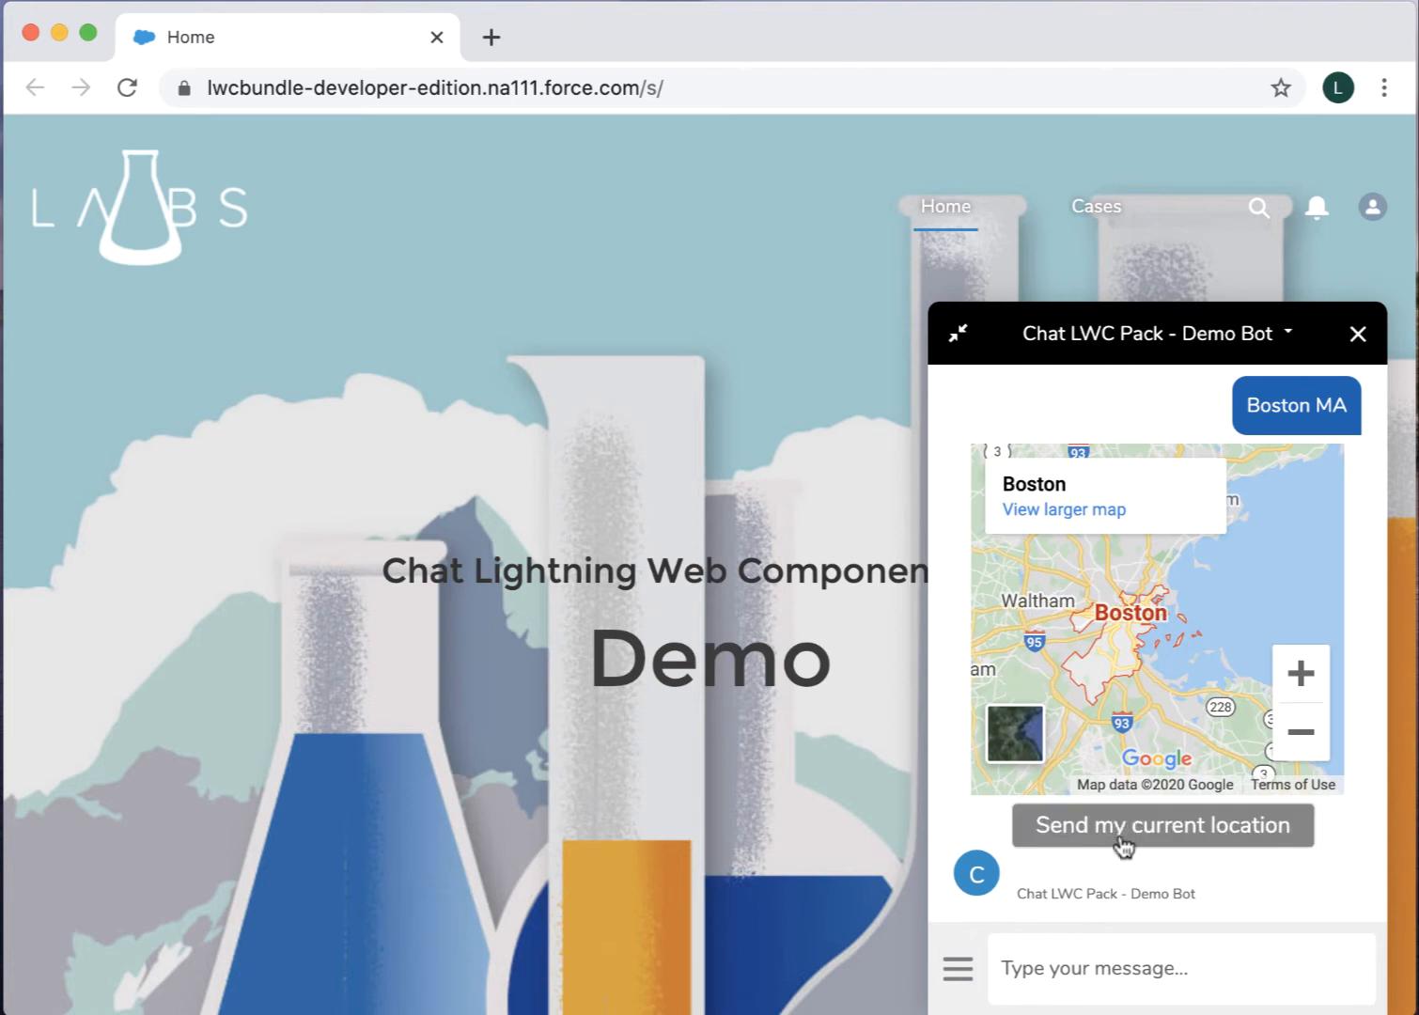
pyautogui.moveTo(1162, 826)
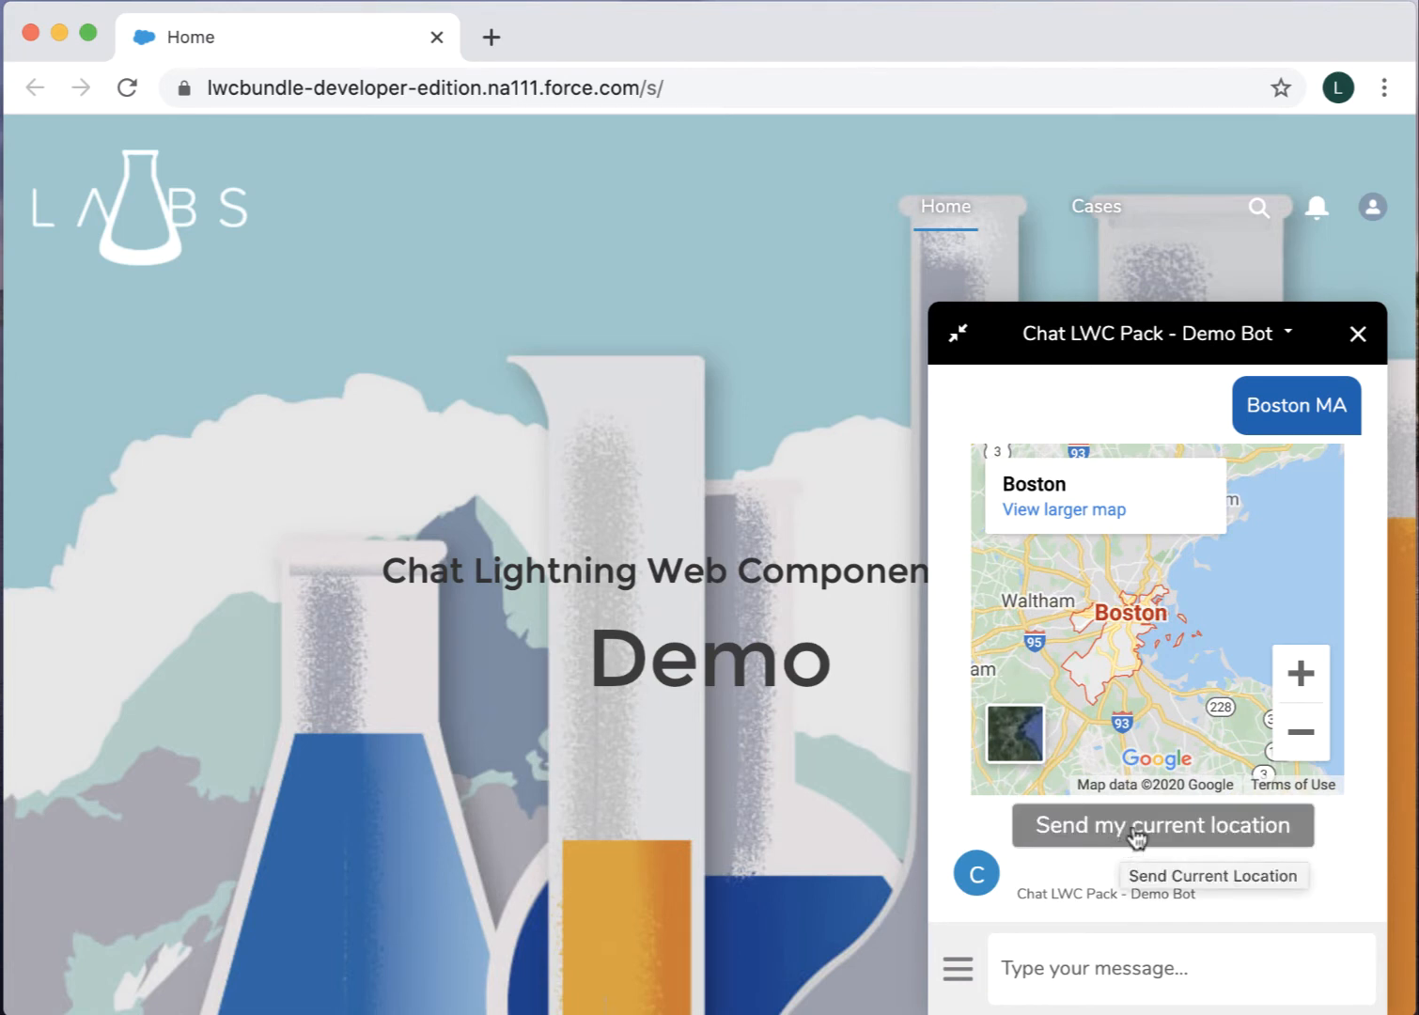
pyautogui.click(1162, 825)
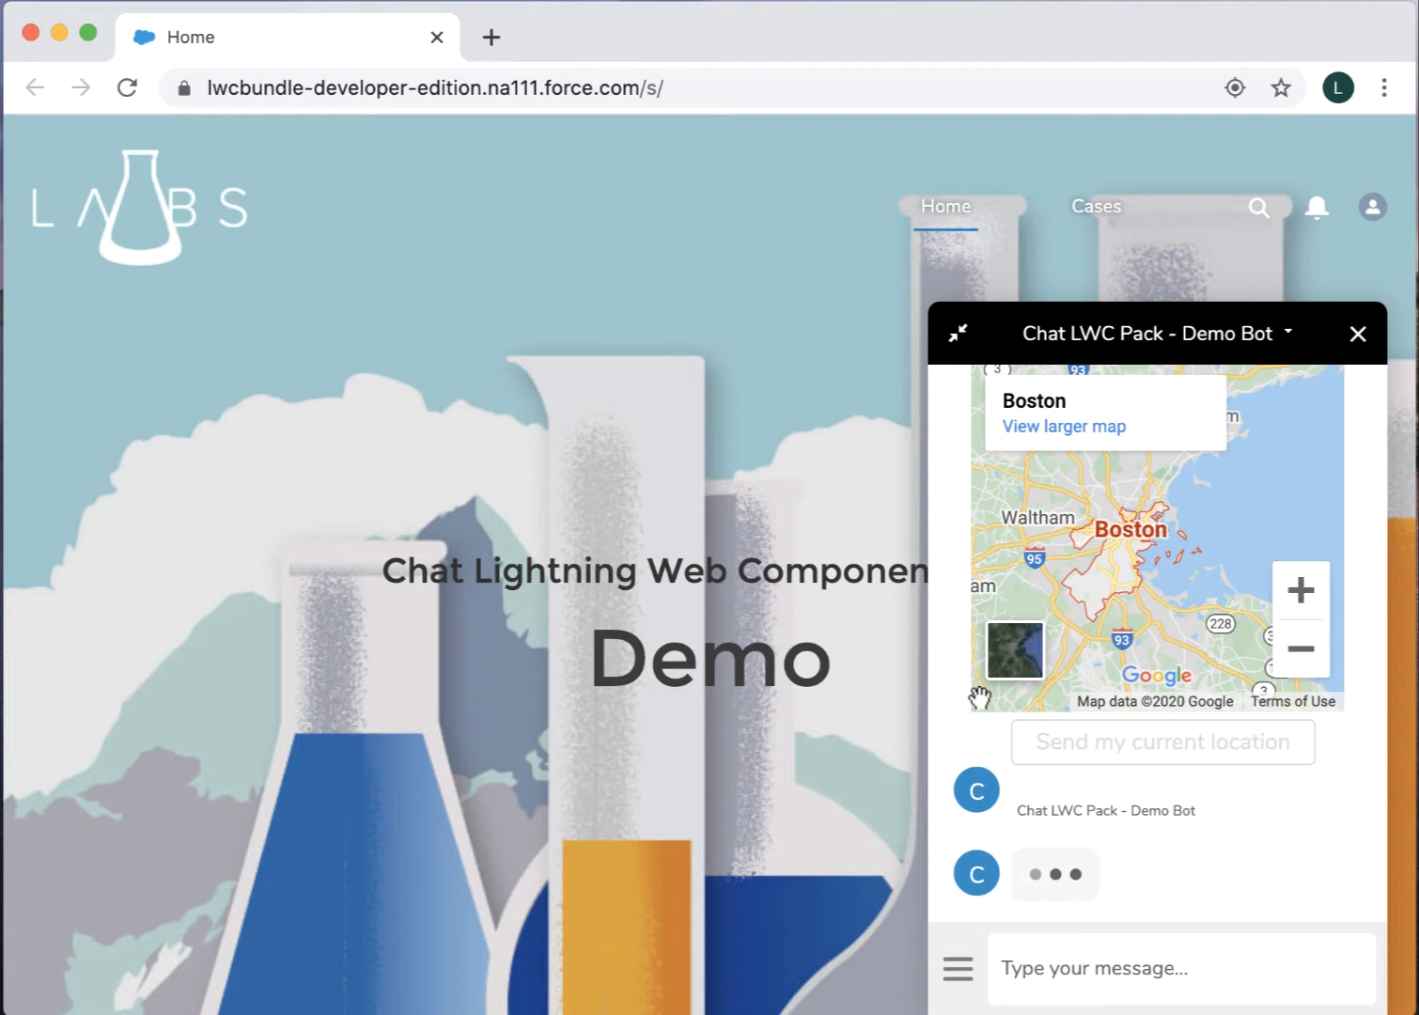
pyautogui.click(1163, 742)
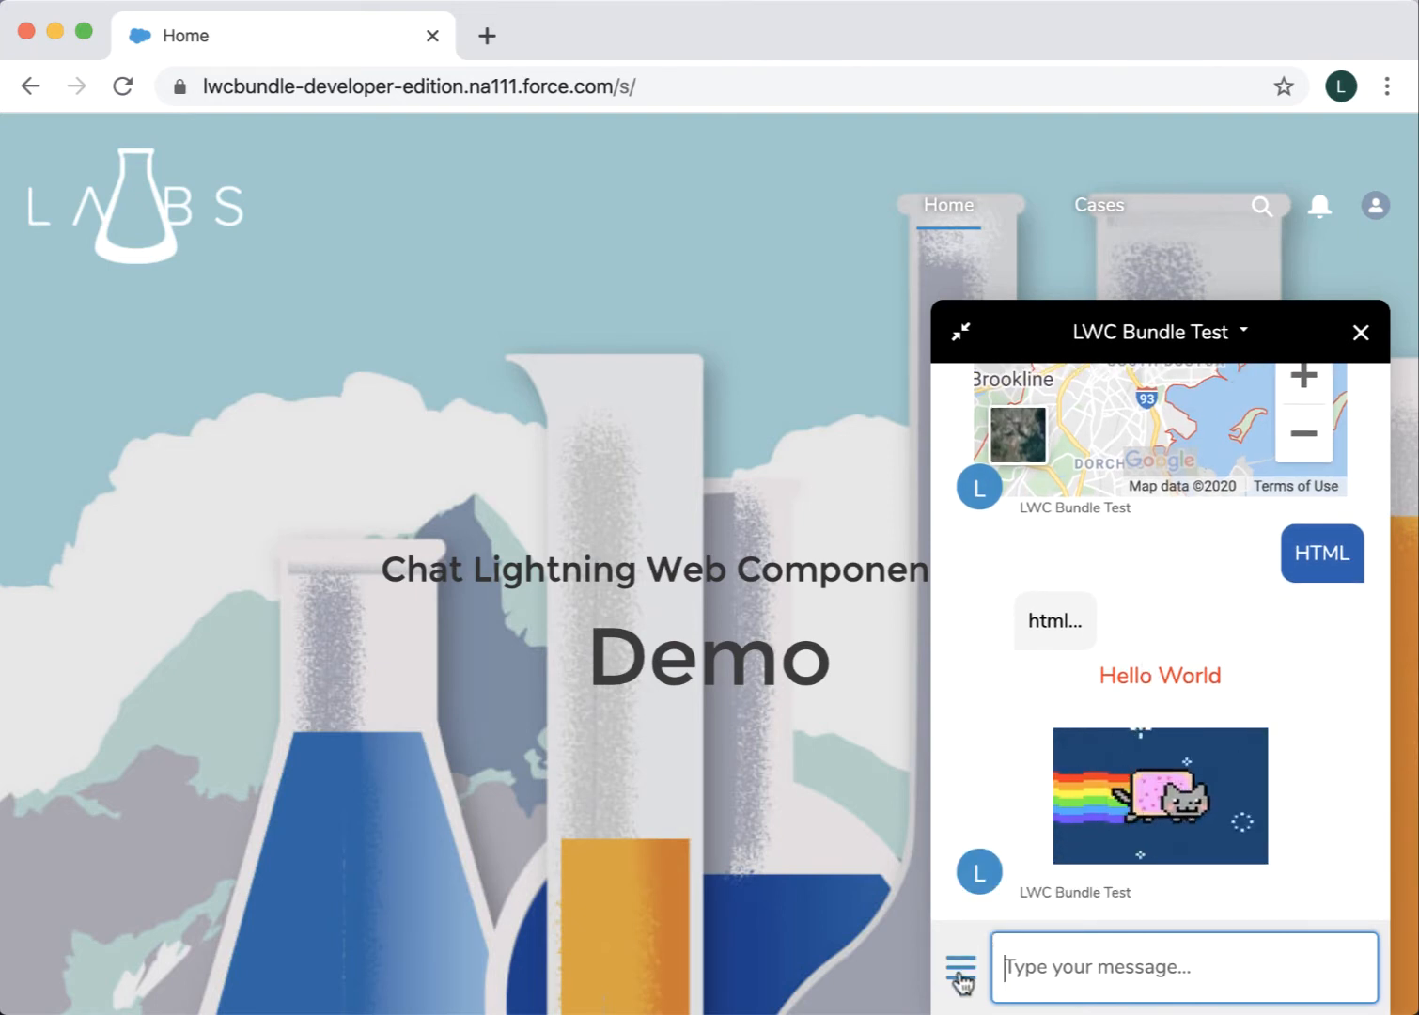
# - Upload heart.png through the File Upload demo and open the chat transcript record
pyautogui.click(961, 968)
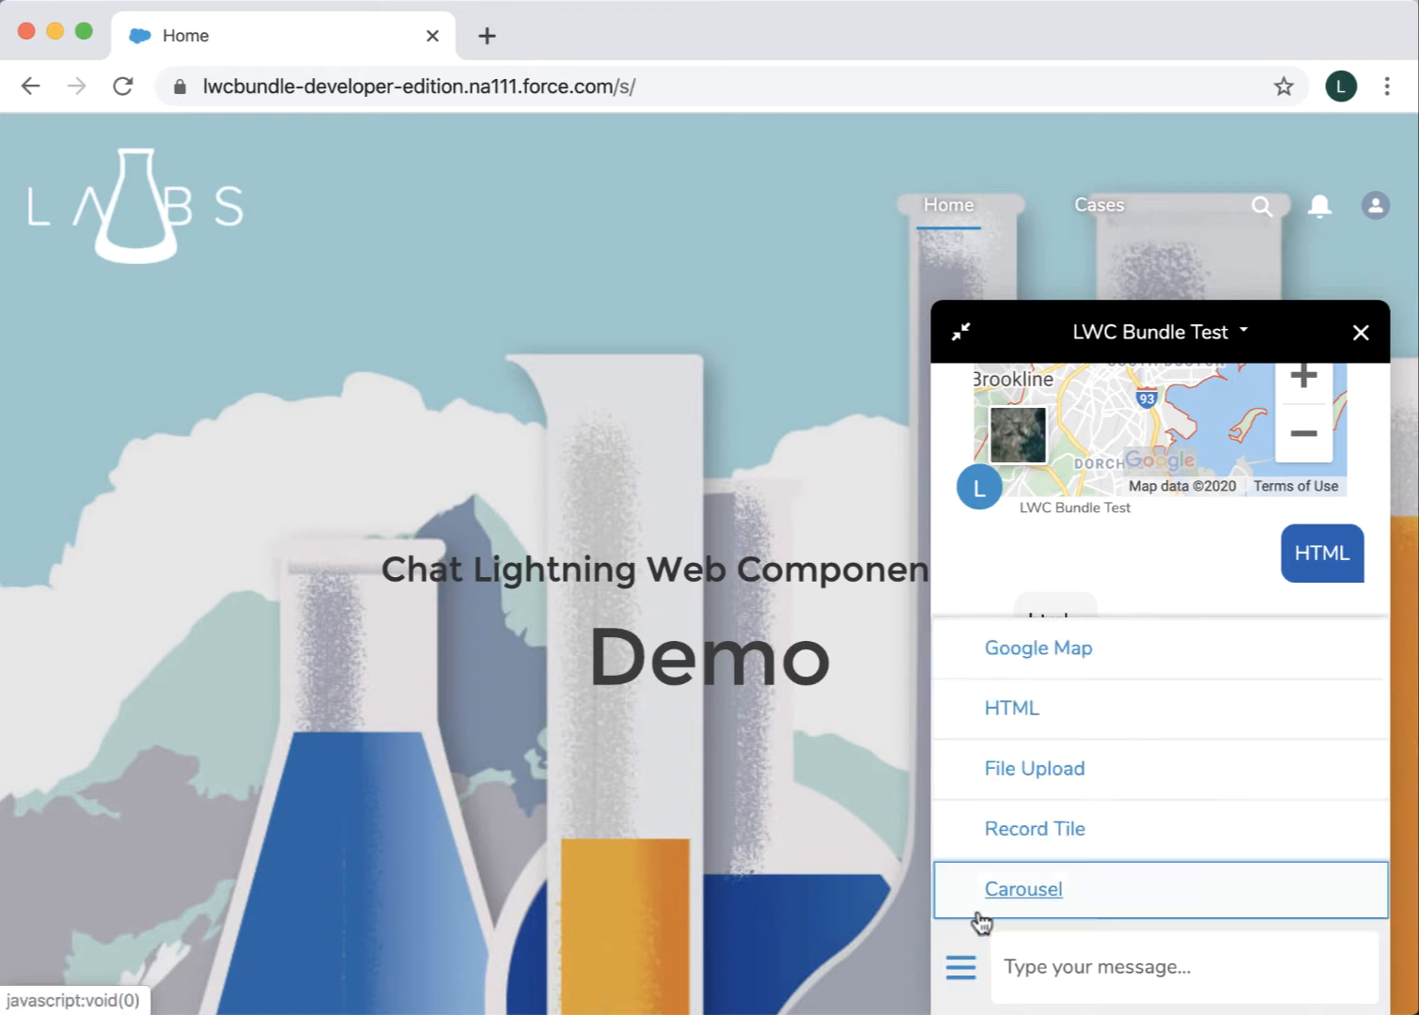
pyautogui.click(1011, 708)
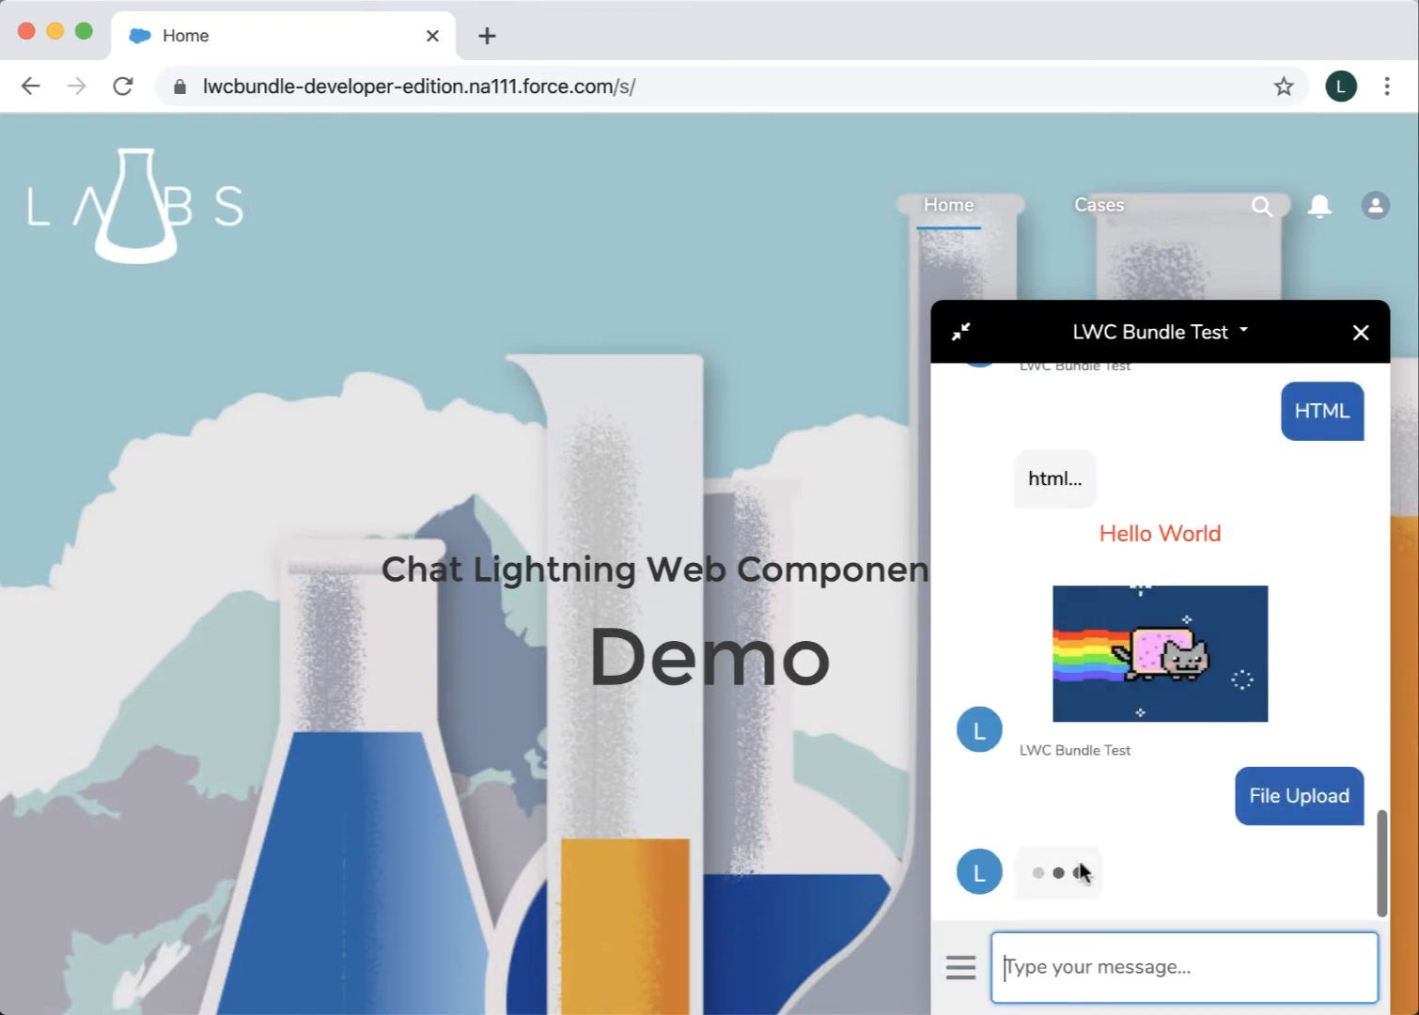
pyautogui.click(1299, 797)
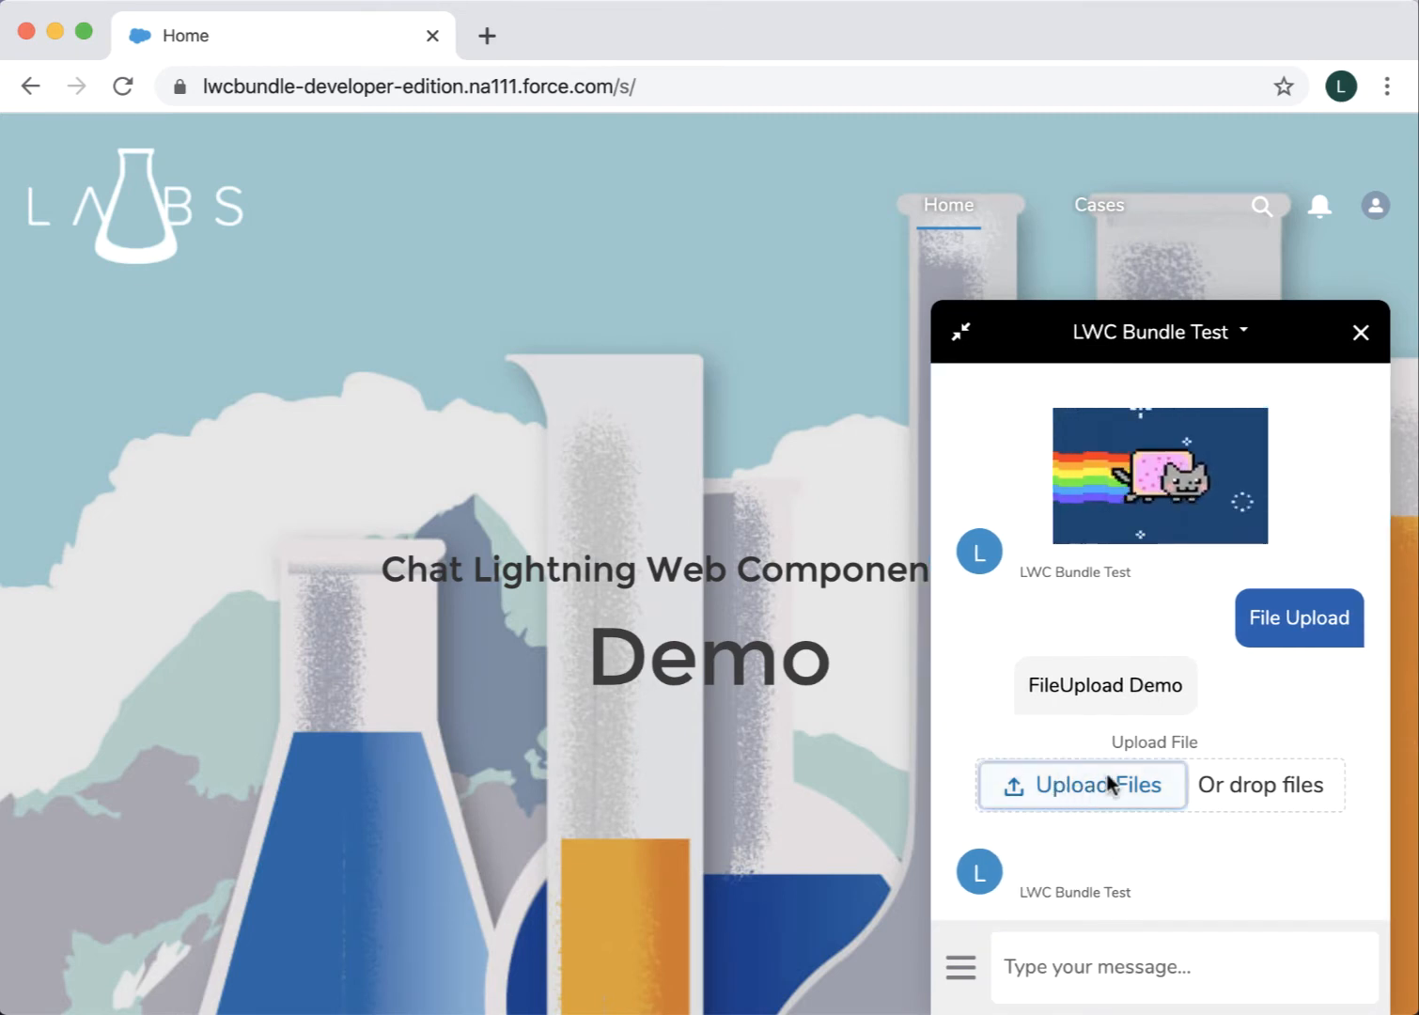
pyautogui.click(1082, 785)
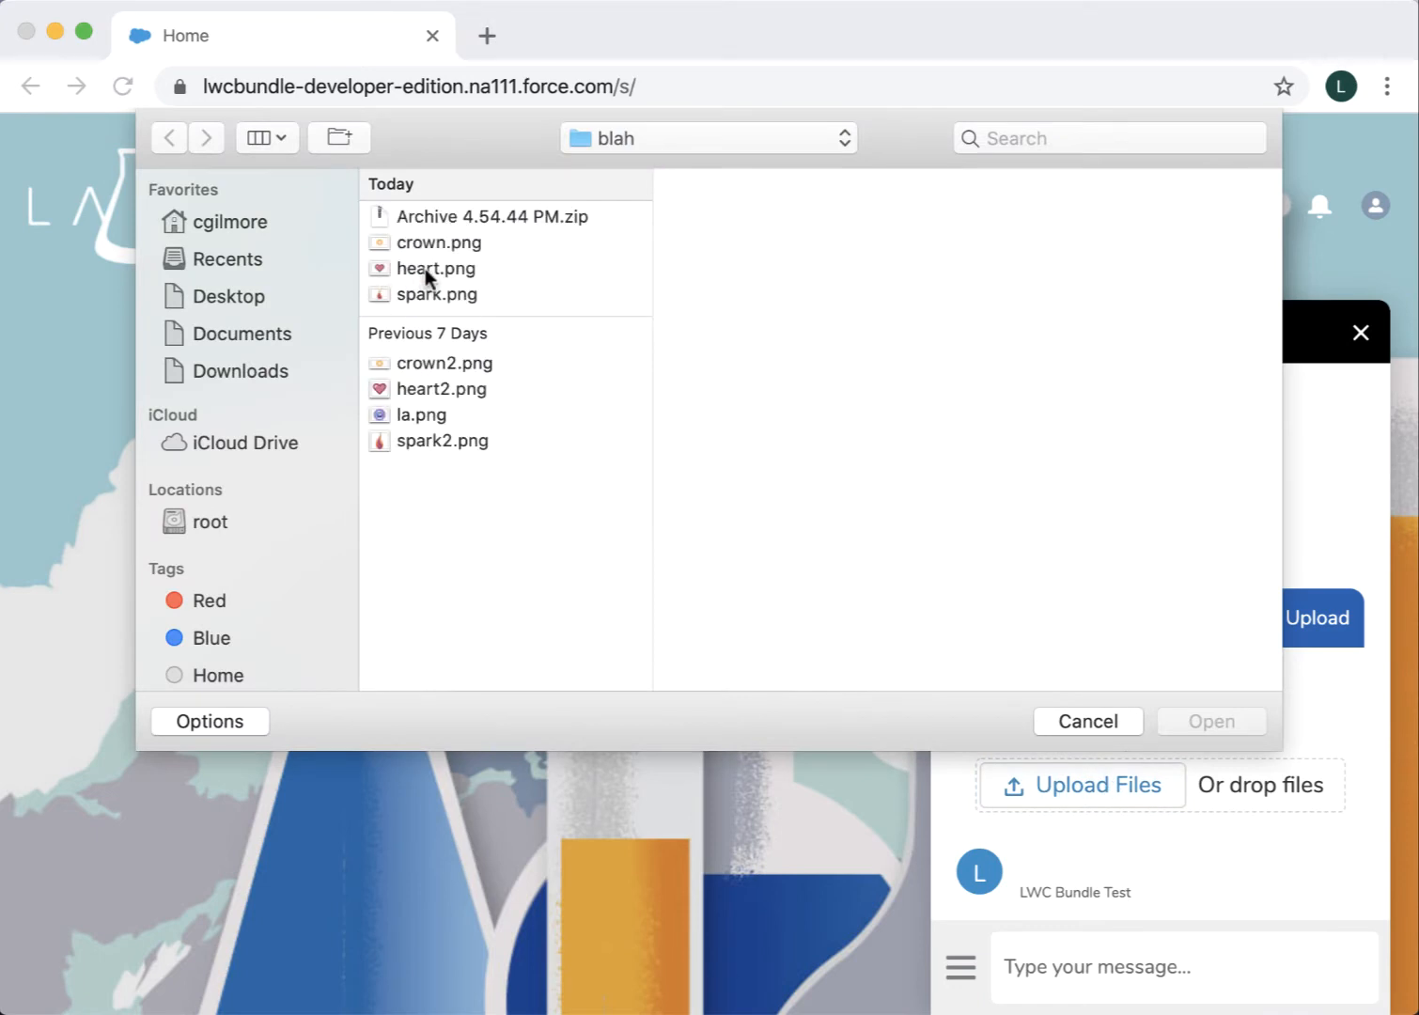
pyautogui.click(435, 269)
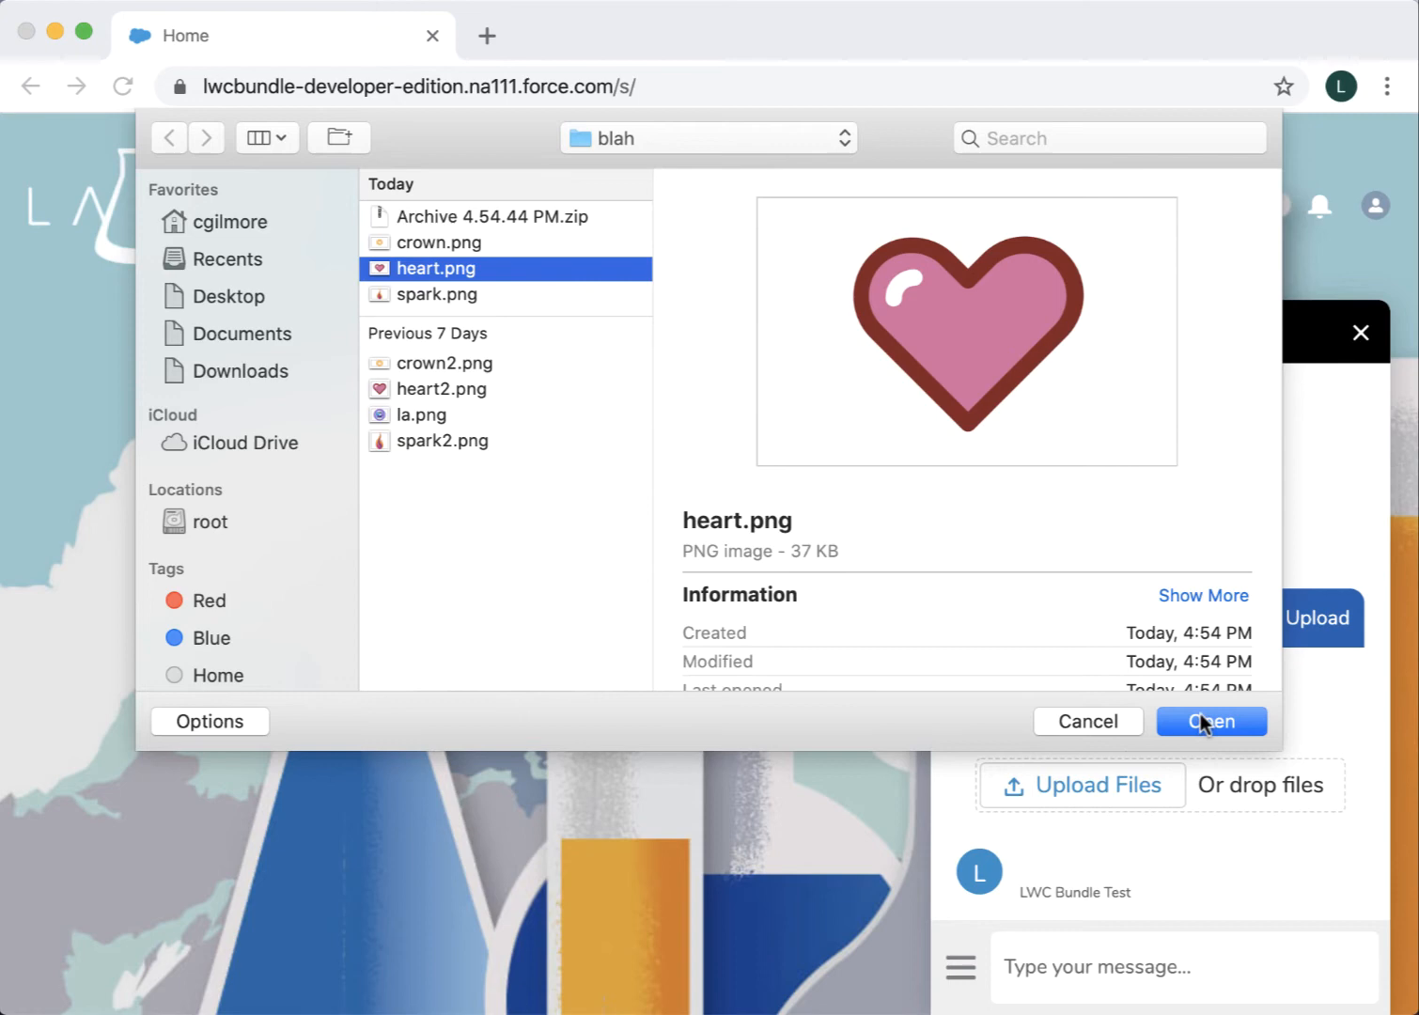
pyautogui.click(1212, 721)
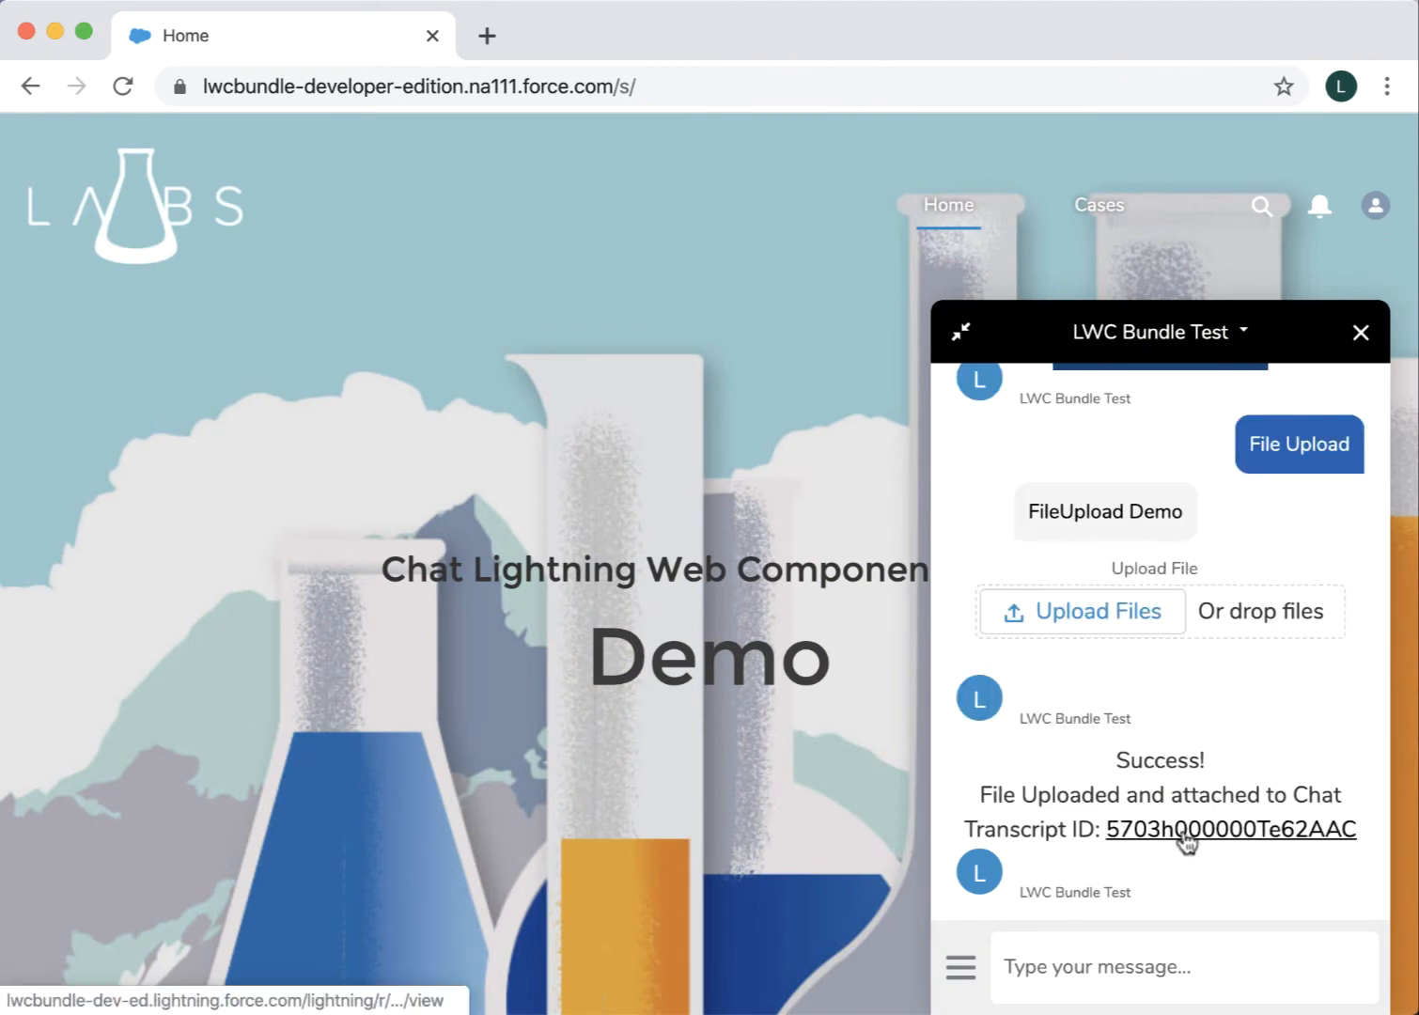
pyautogui.click(1231, 829)
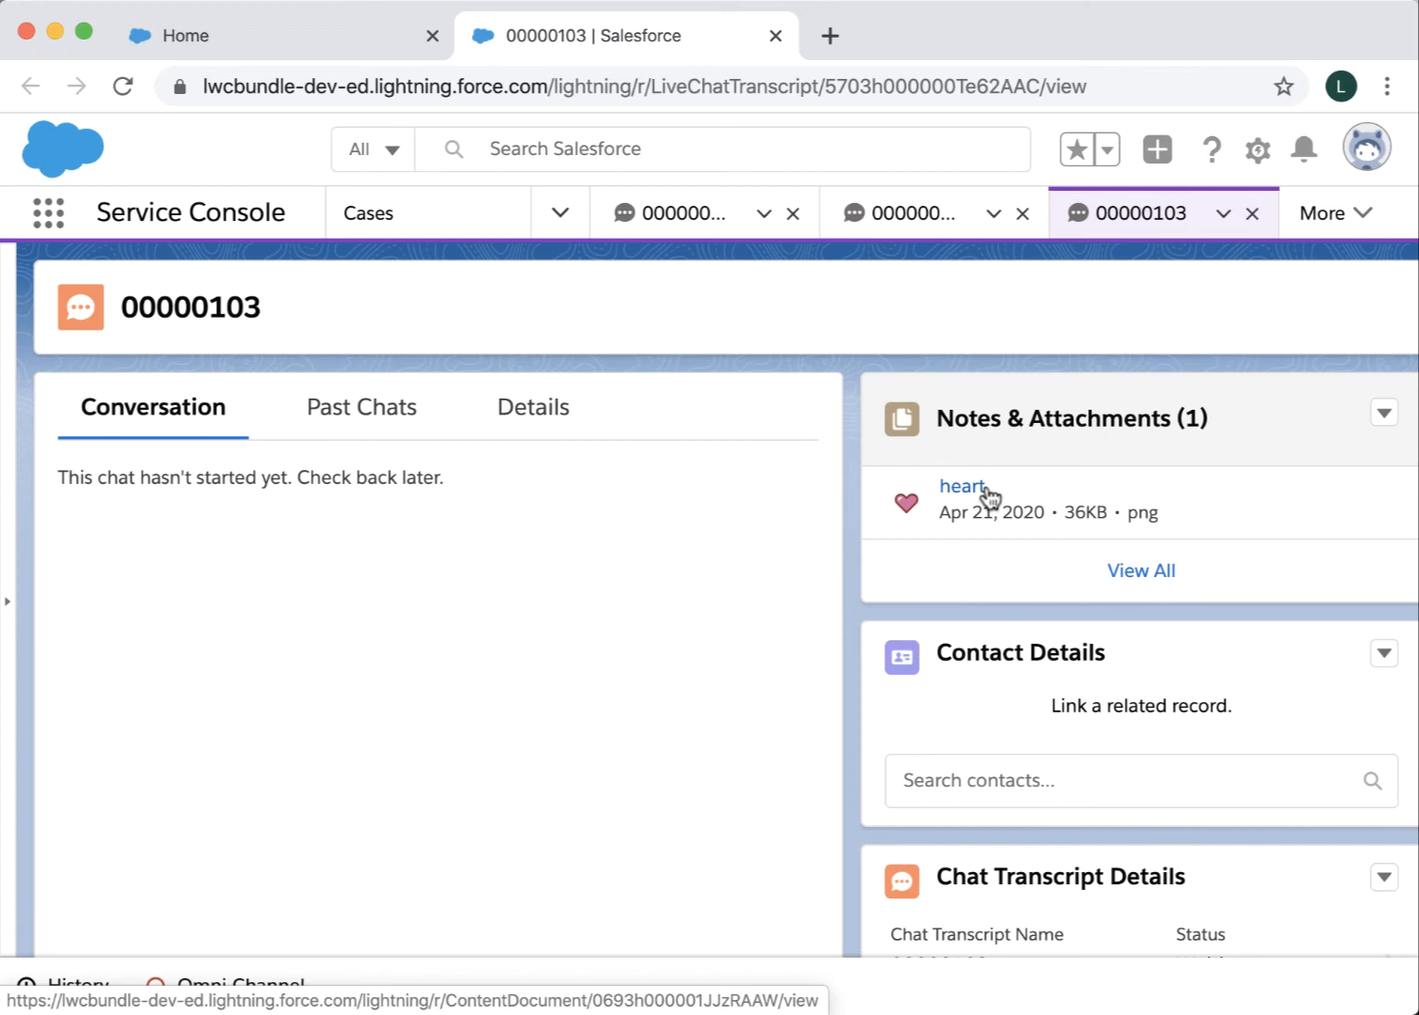
# - Open the heart attachment on chat transcript 00000103
pyautogui.click(775, 35)
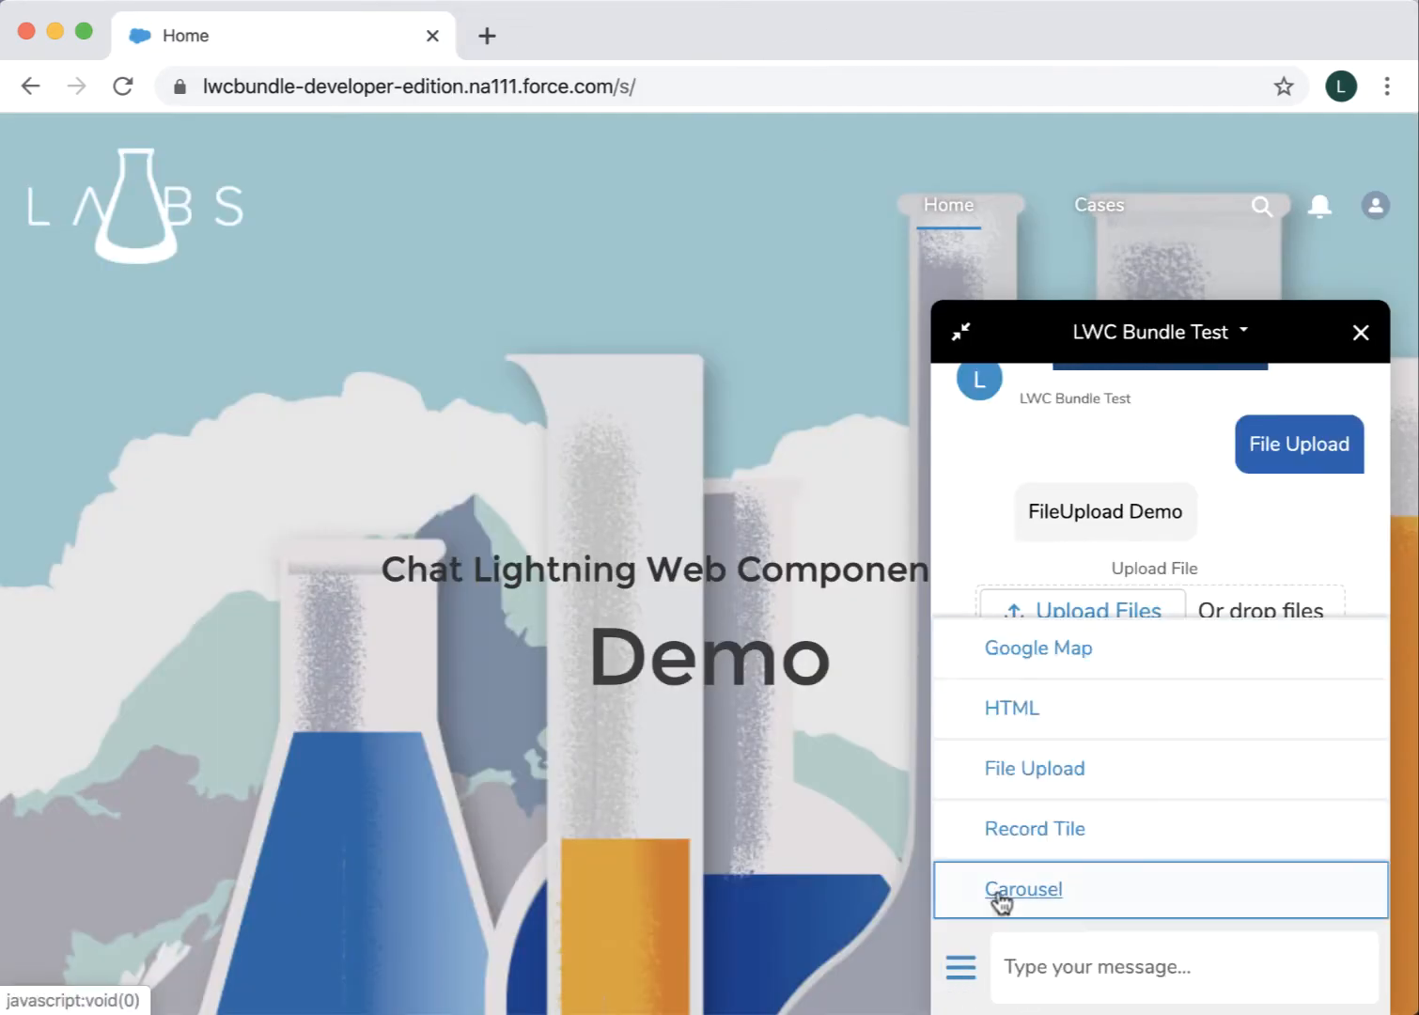
pyautogui.moveTo(1034, 829)
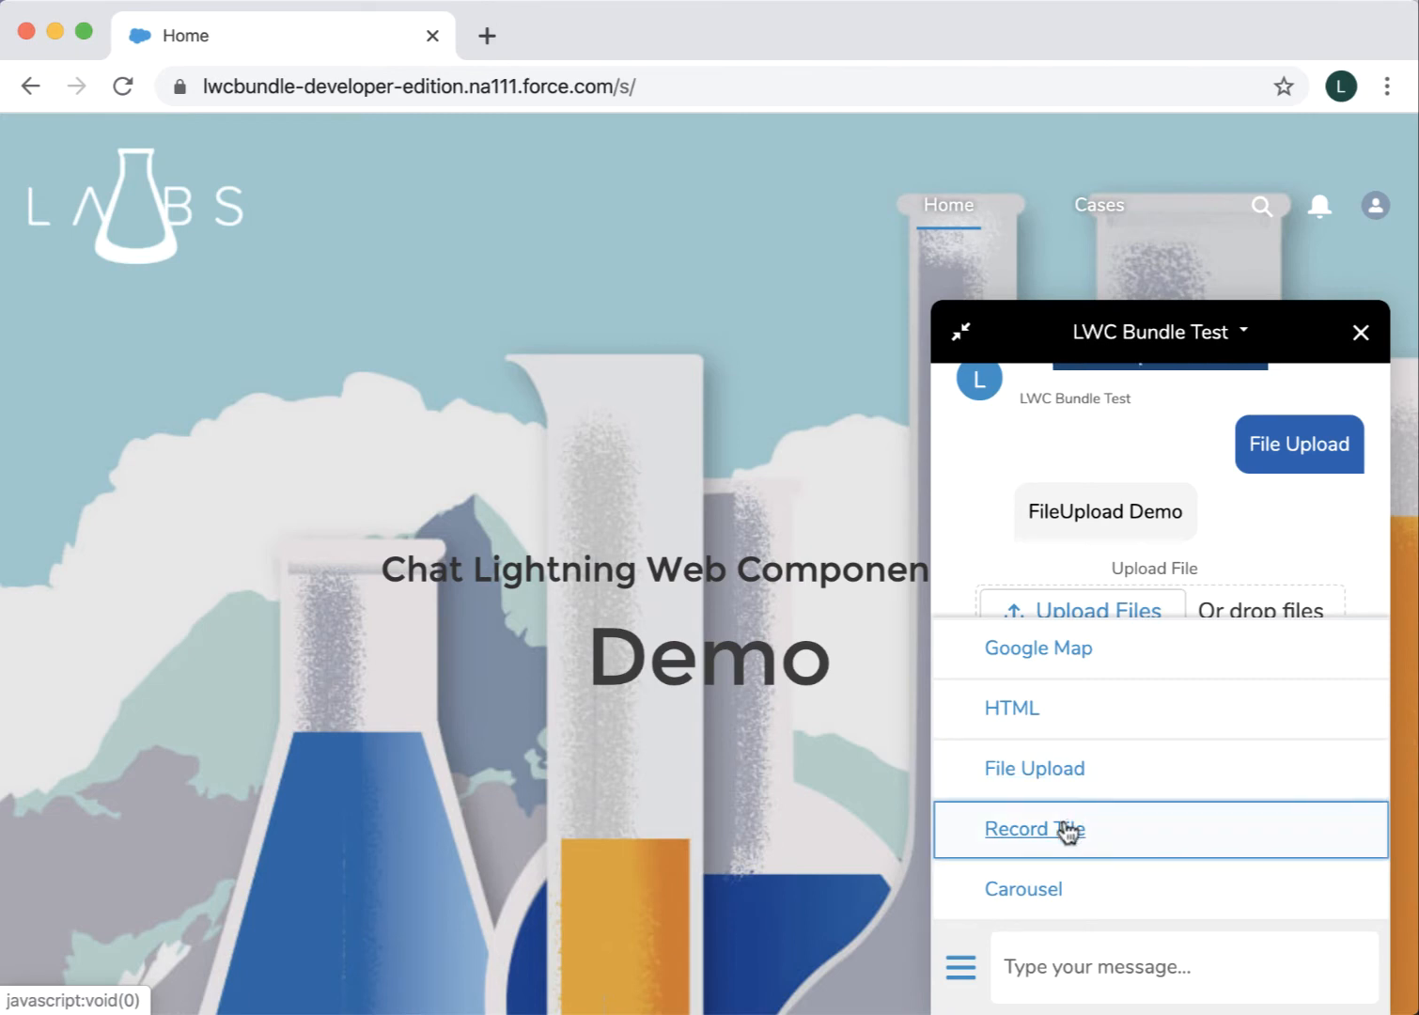
# - Show the 'Maintenance guidelines for generator unclear' case as a Record Tile card
pyautogui.click(1034, 830)
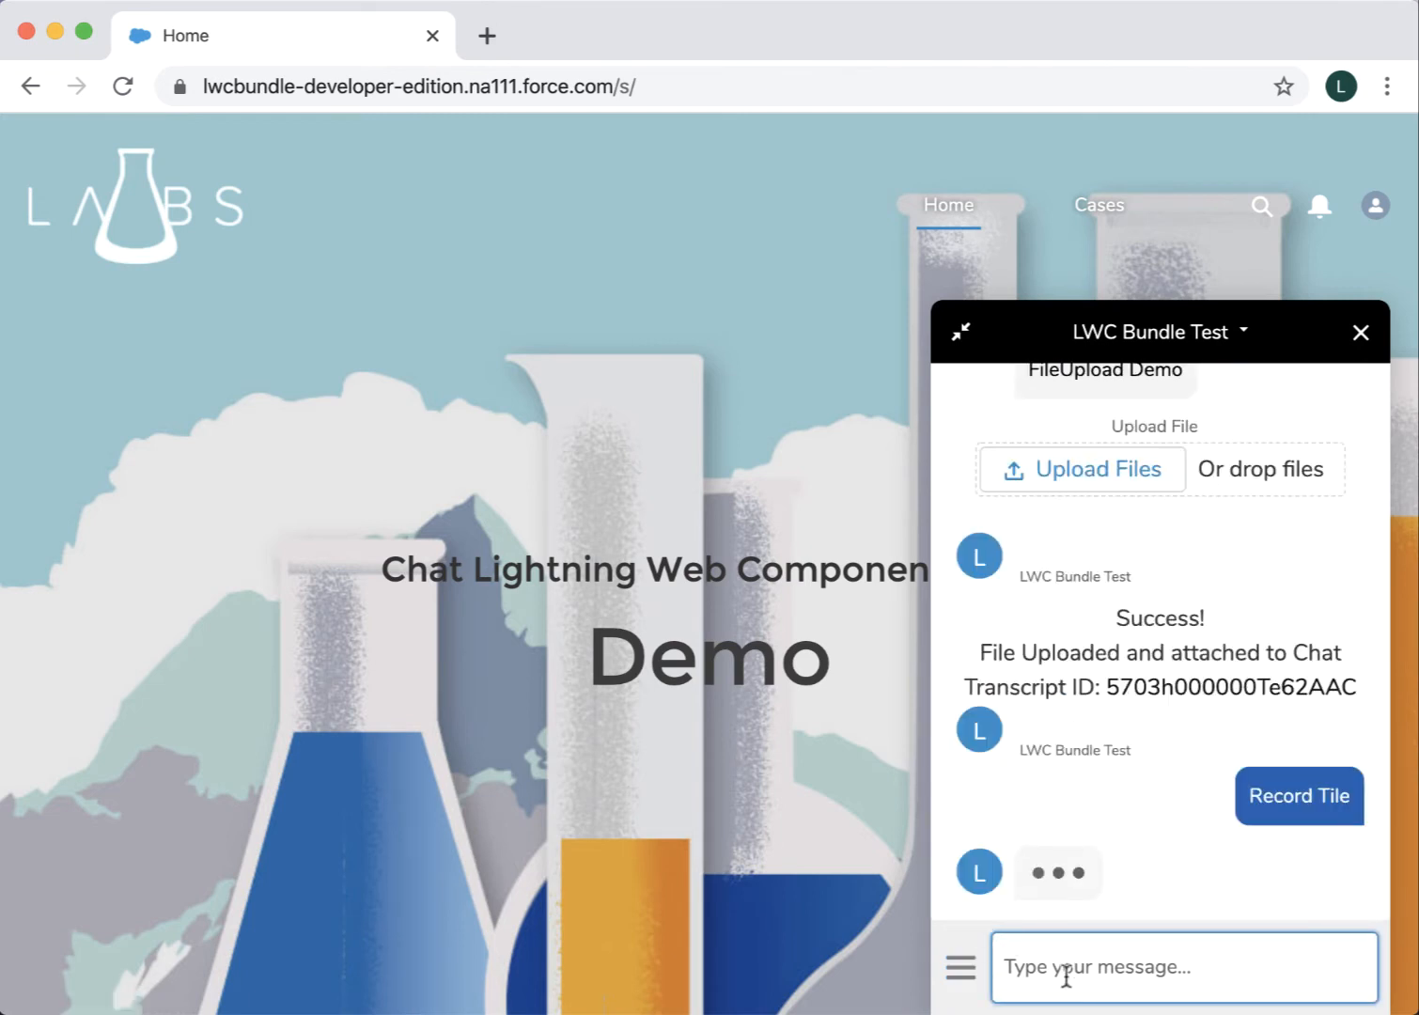
pyautogui.click(1299, 796)
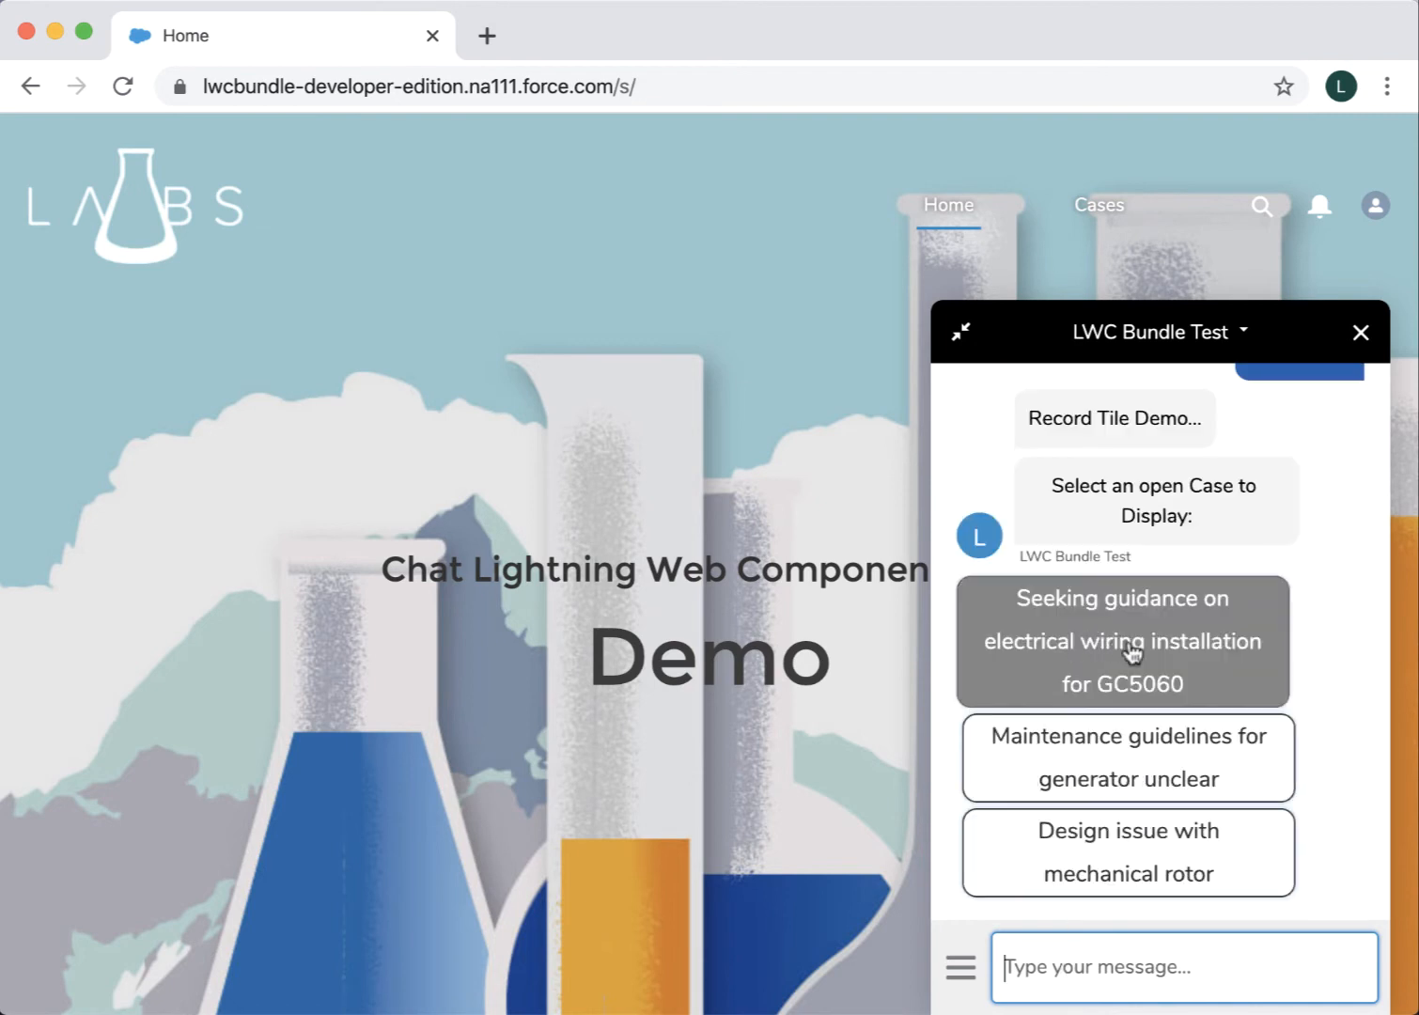
pyautogui.moveTo(1127, 758)
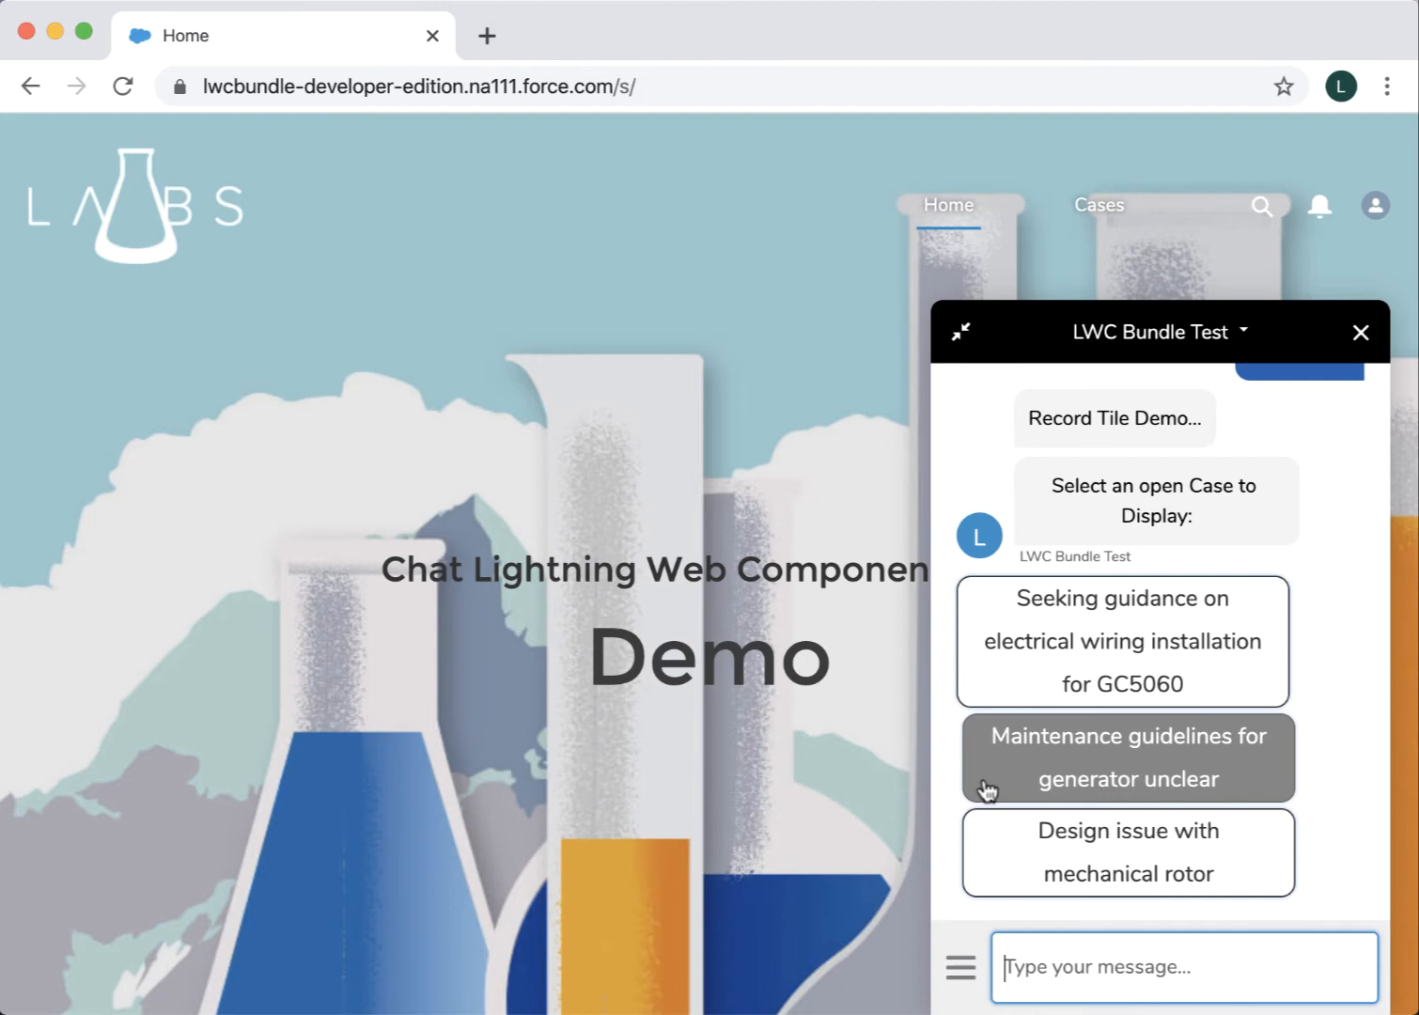
pyautogui.click(1126, 757)
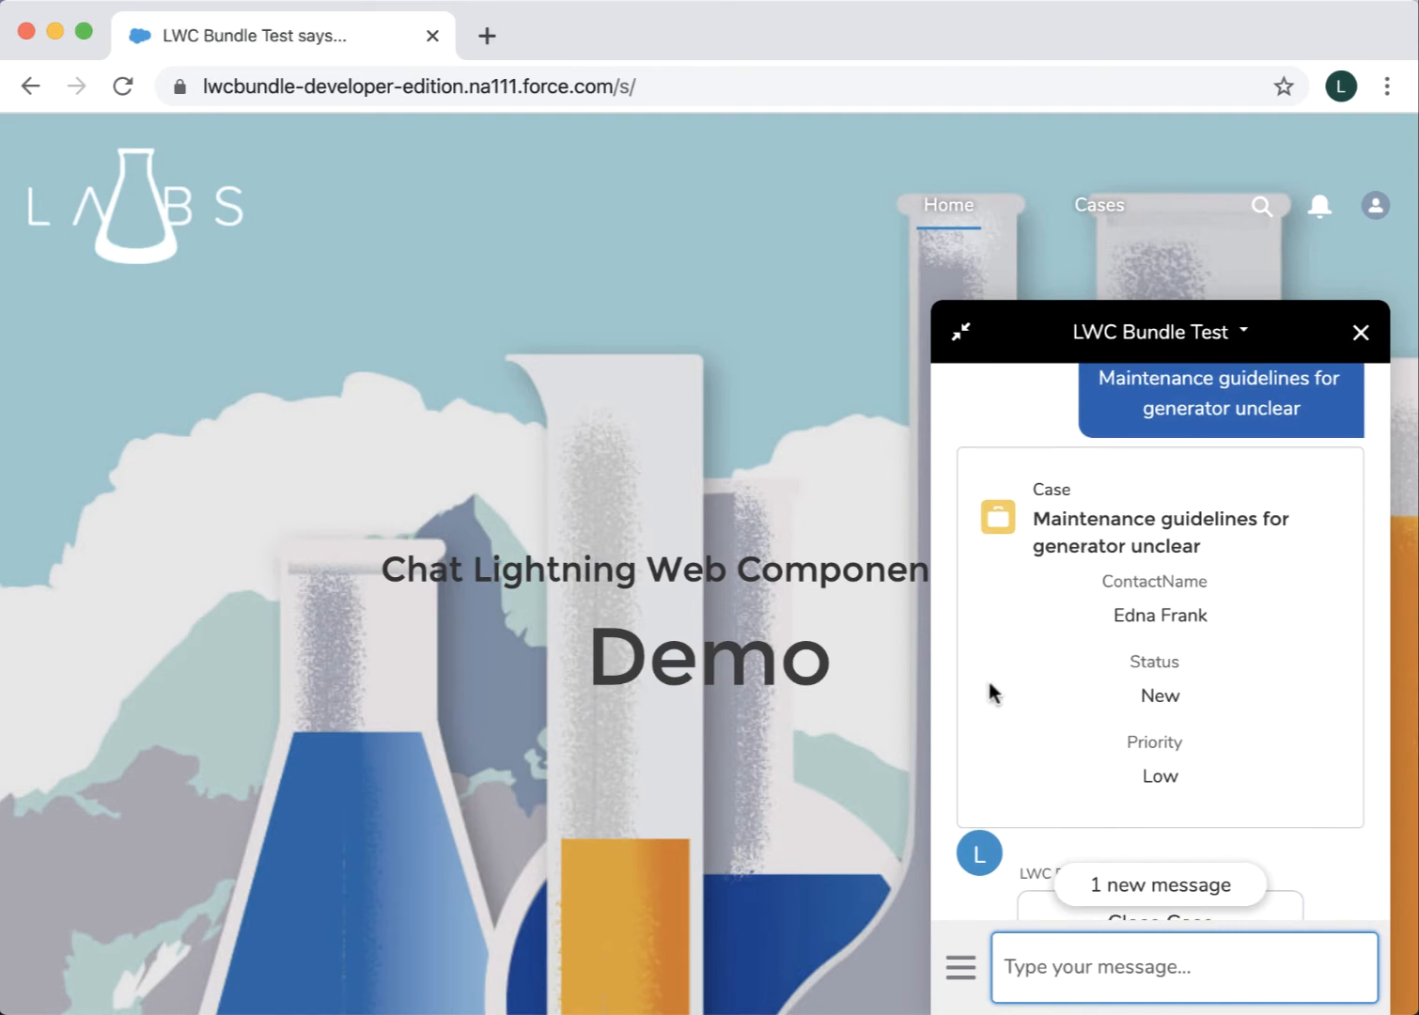
pyautogui.moveTo(967, 696)
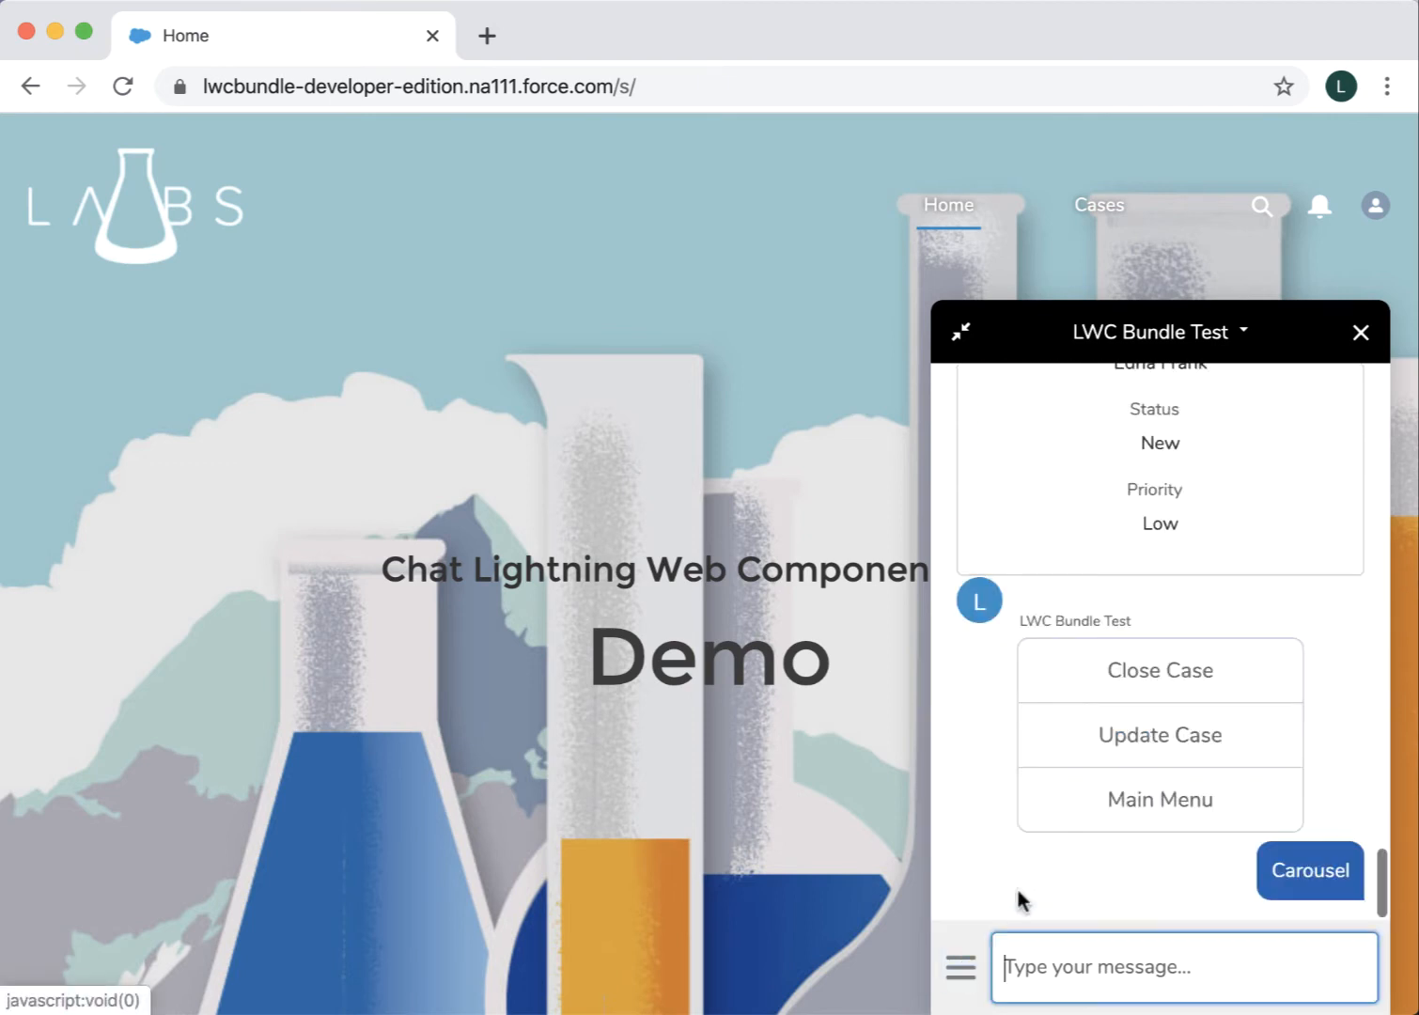
pyautogui.click(1308, 870)
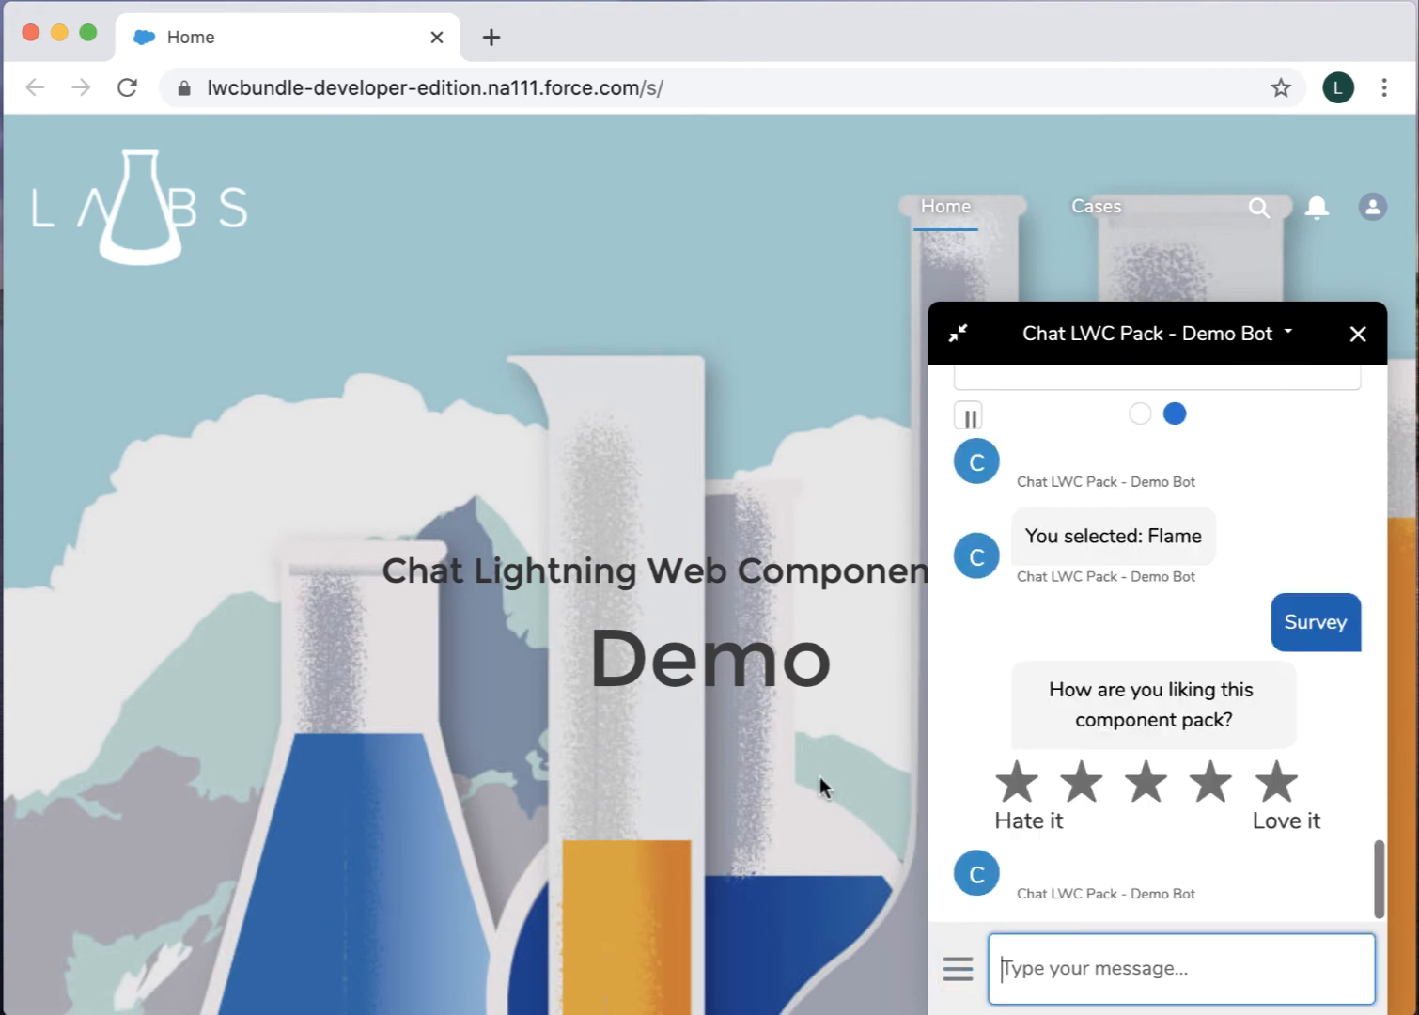
# - Select a carousel item, then submit a five-star Survey rating
pyautogui.click(1145, 782)
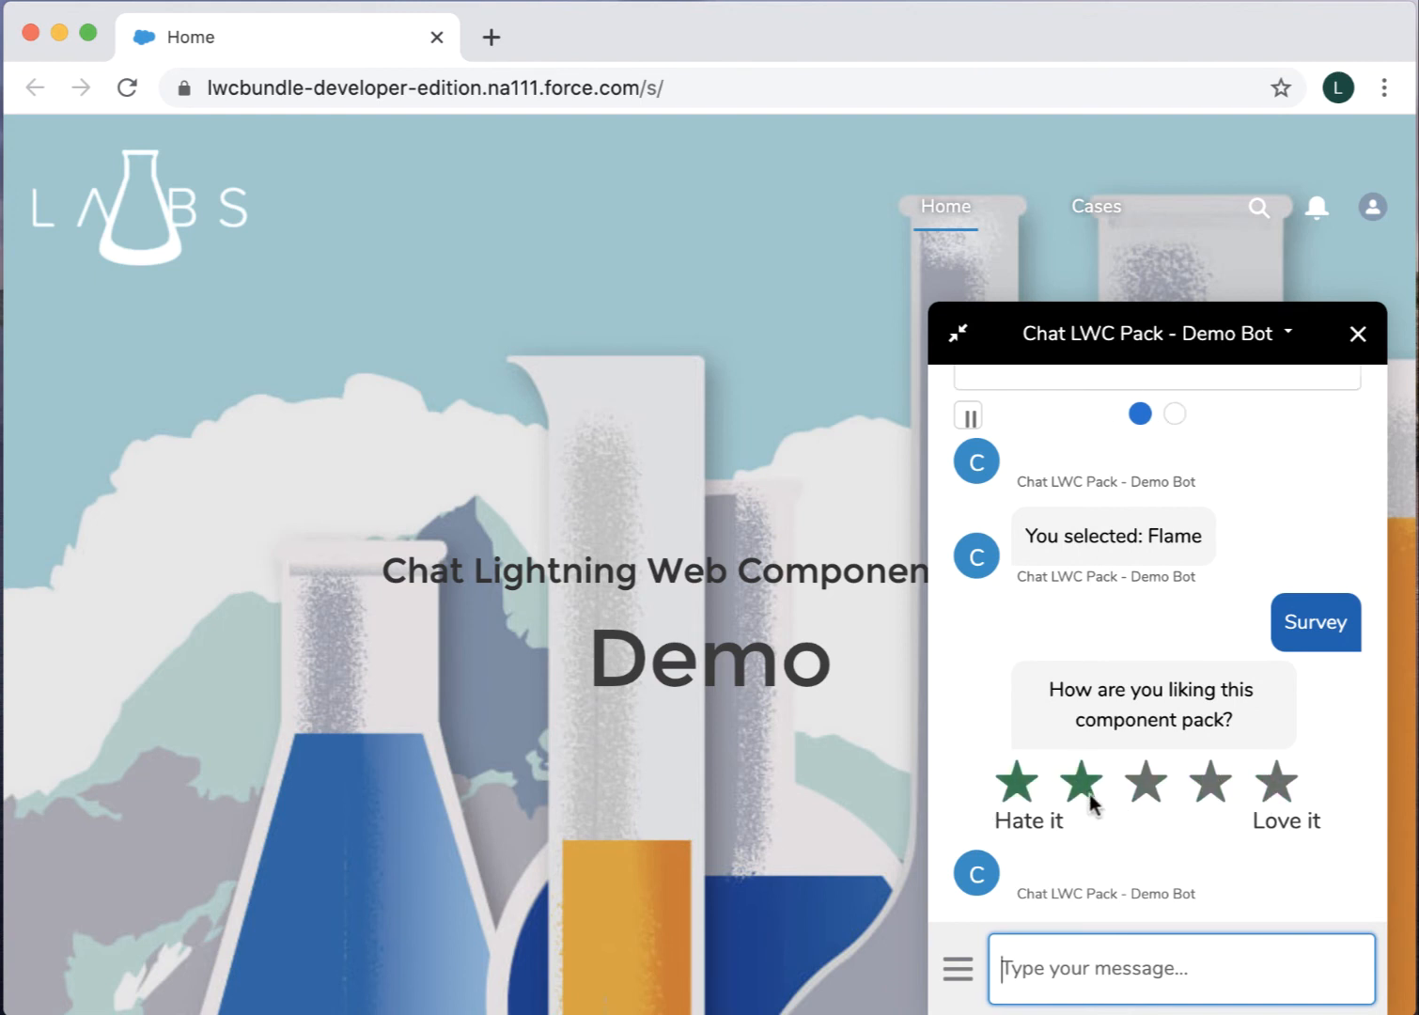
pyautogui.click(1275, 782)
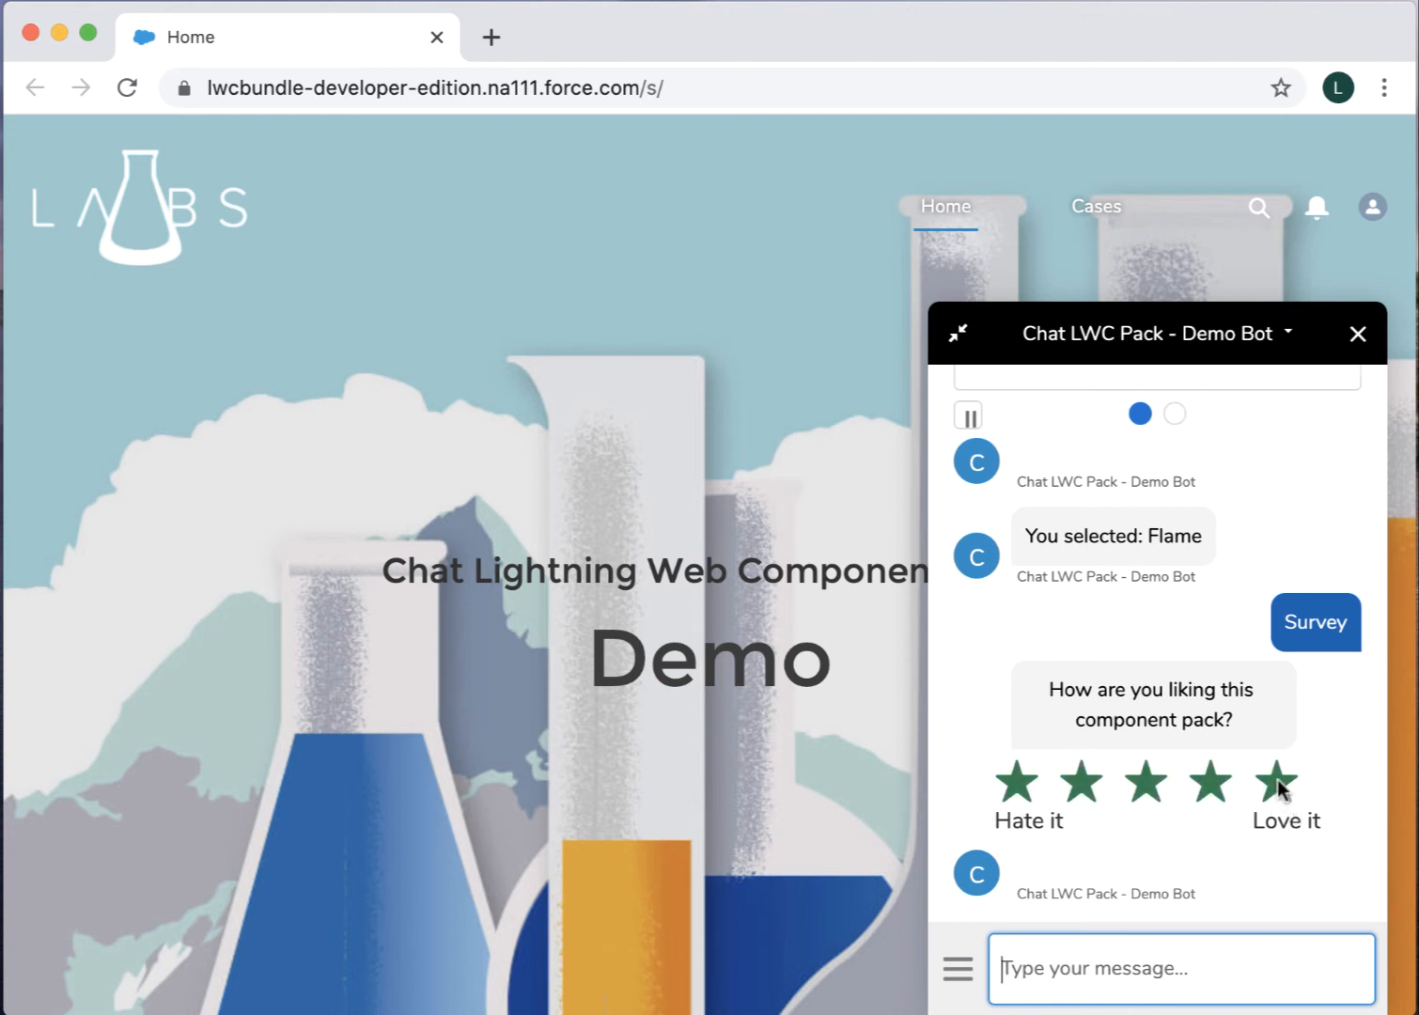
pyautogui.click(1276, 780)
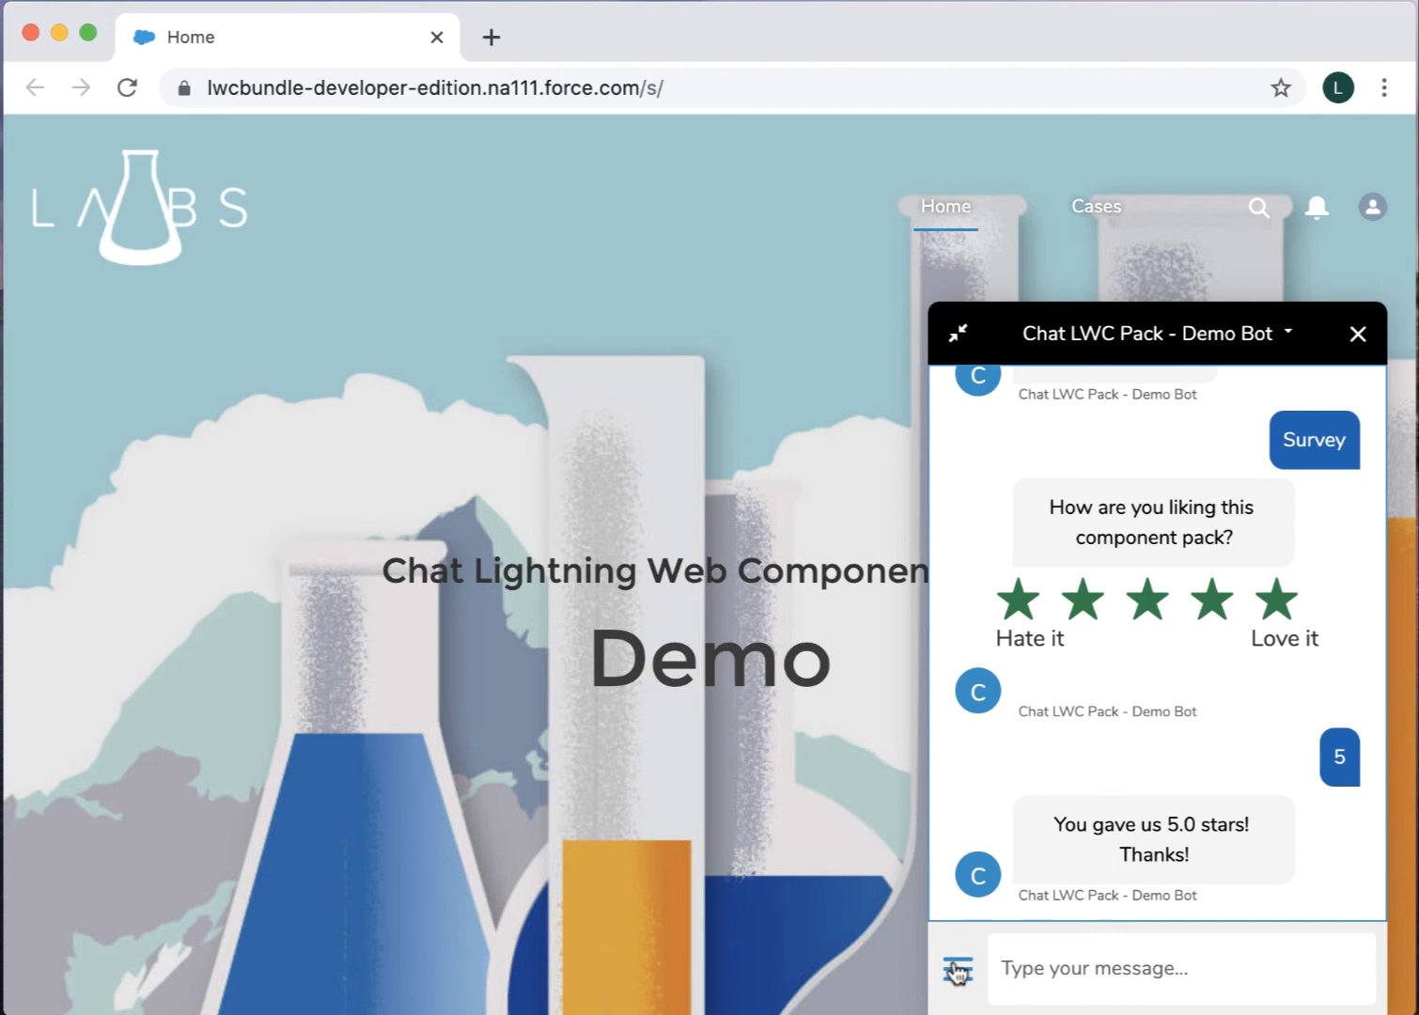
pyautogui.click(957, 968)
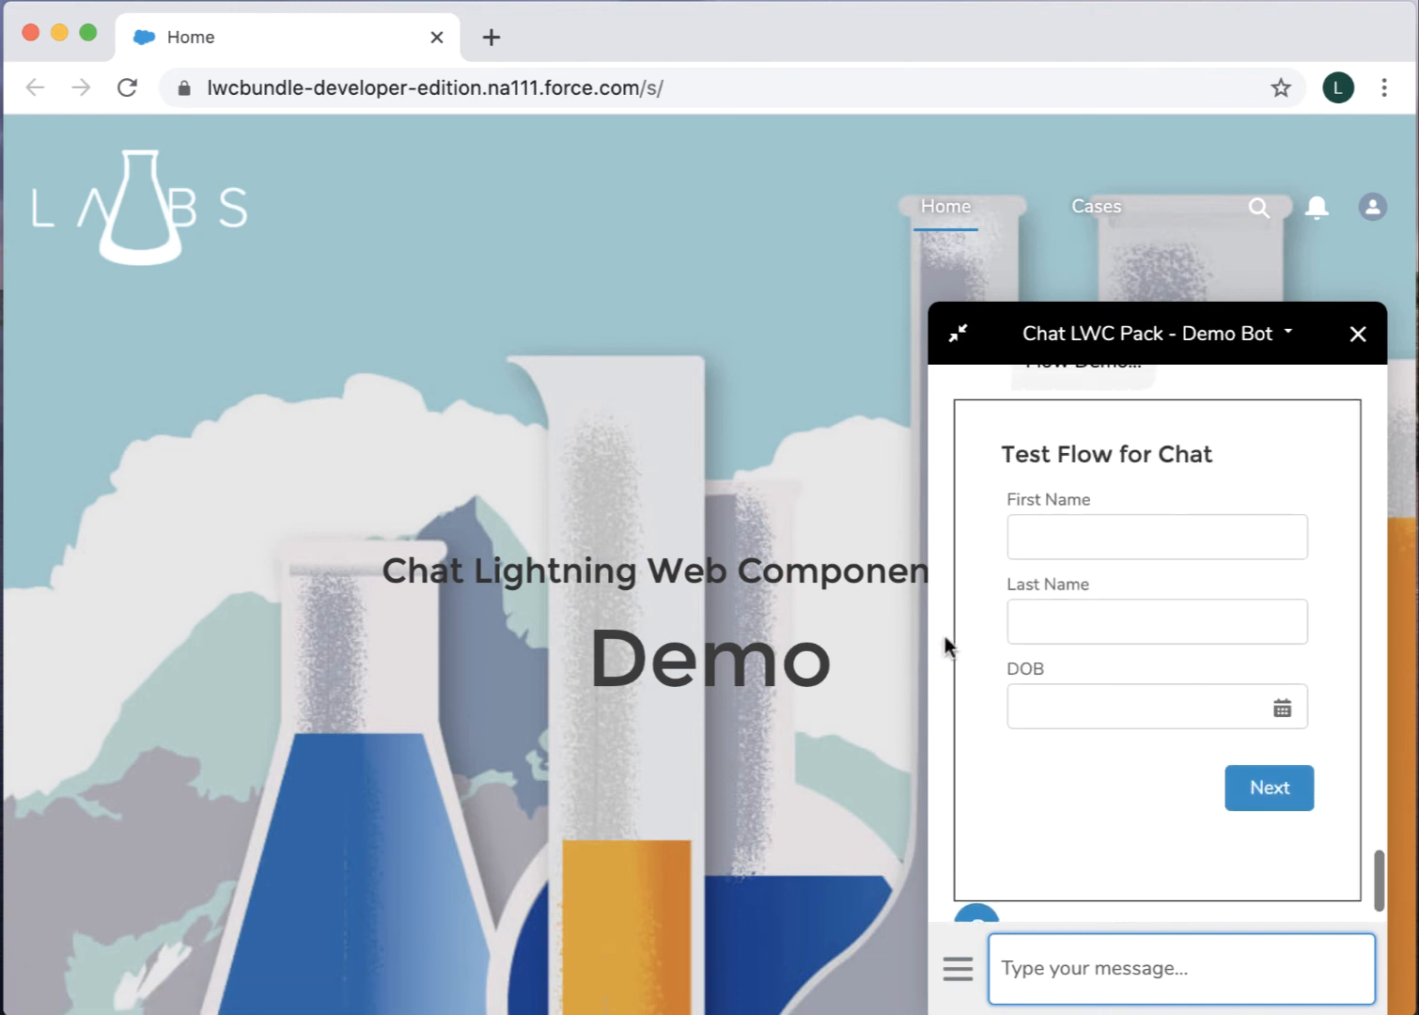
pyautogui.click(1157, 535)
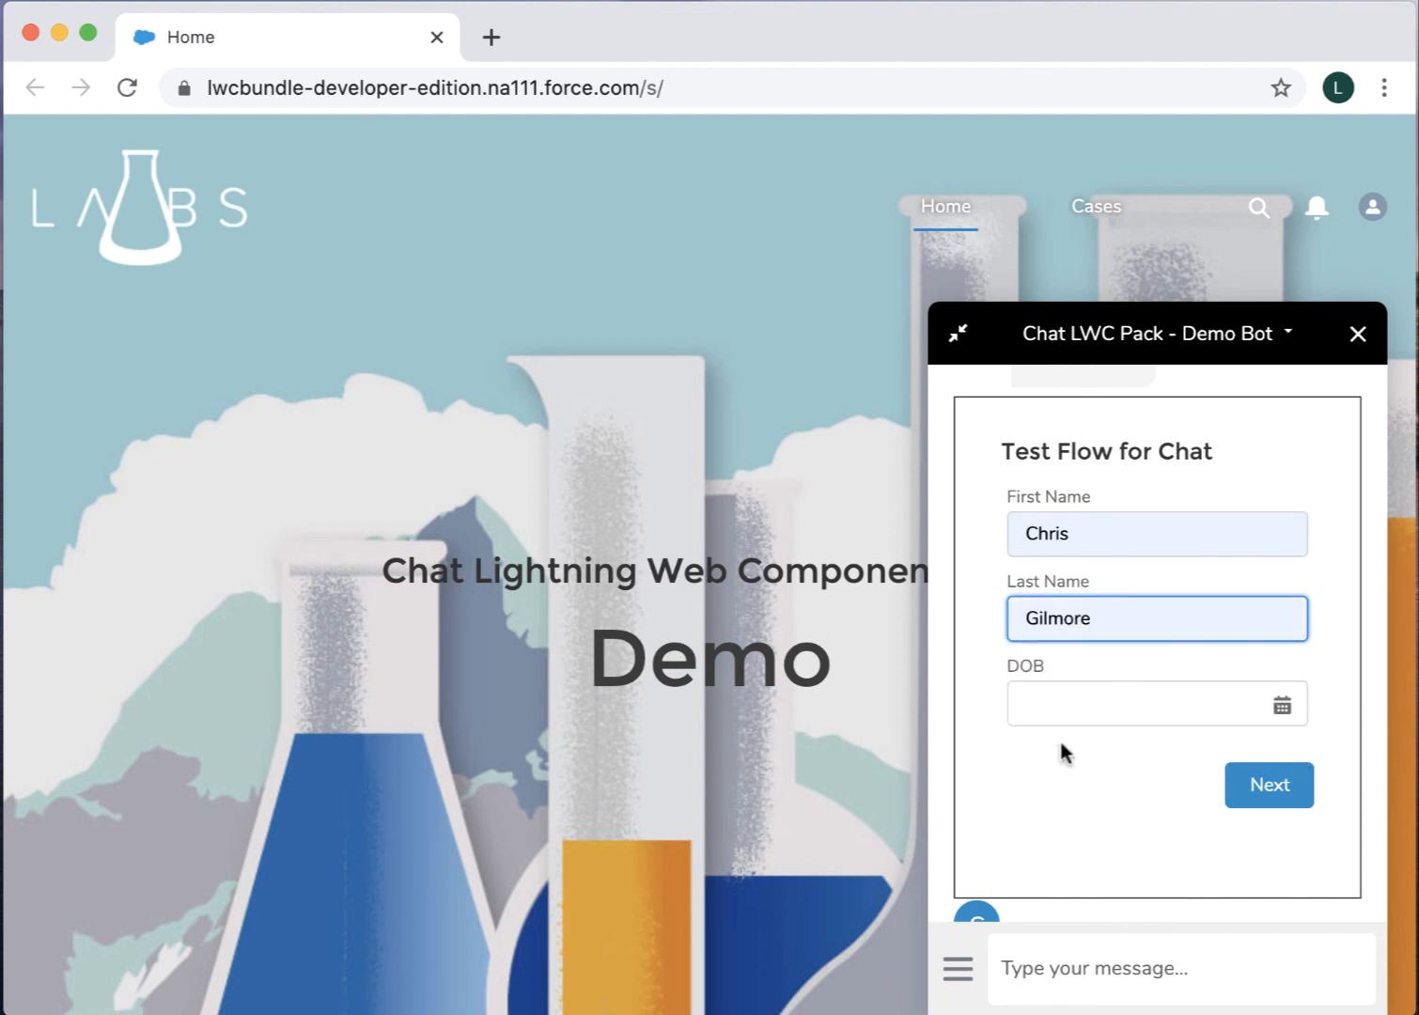
pyautogui.click(1137, 703)
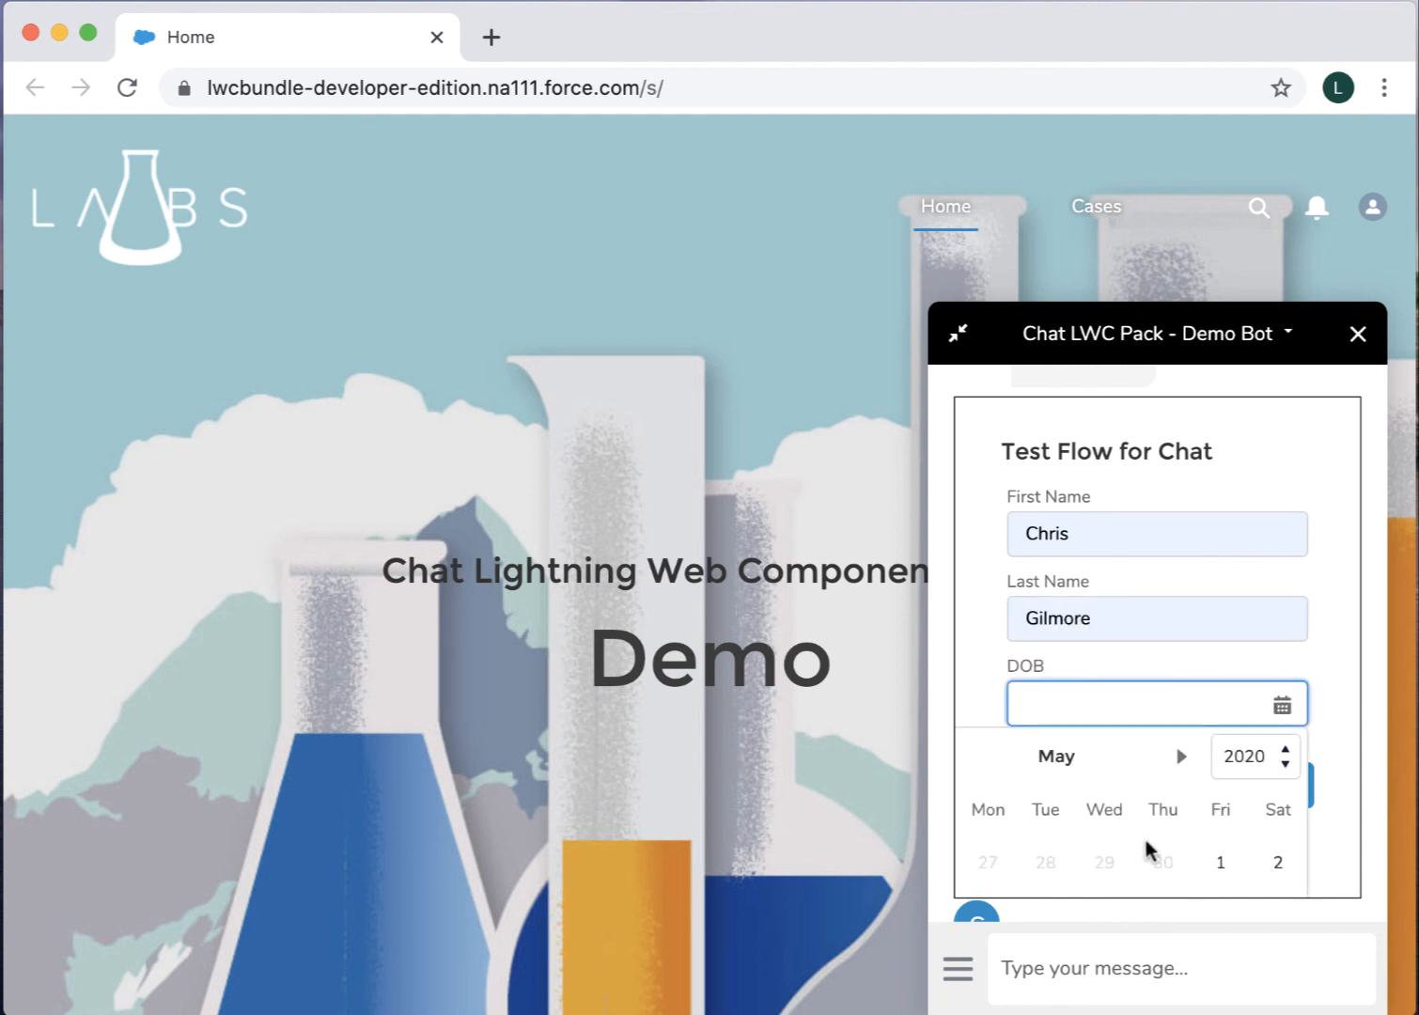
pyautogui.click(1219, 862)
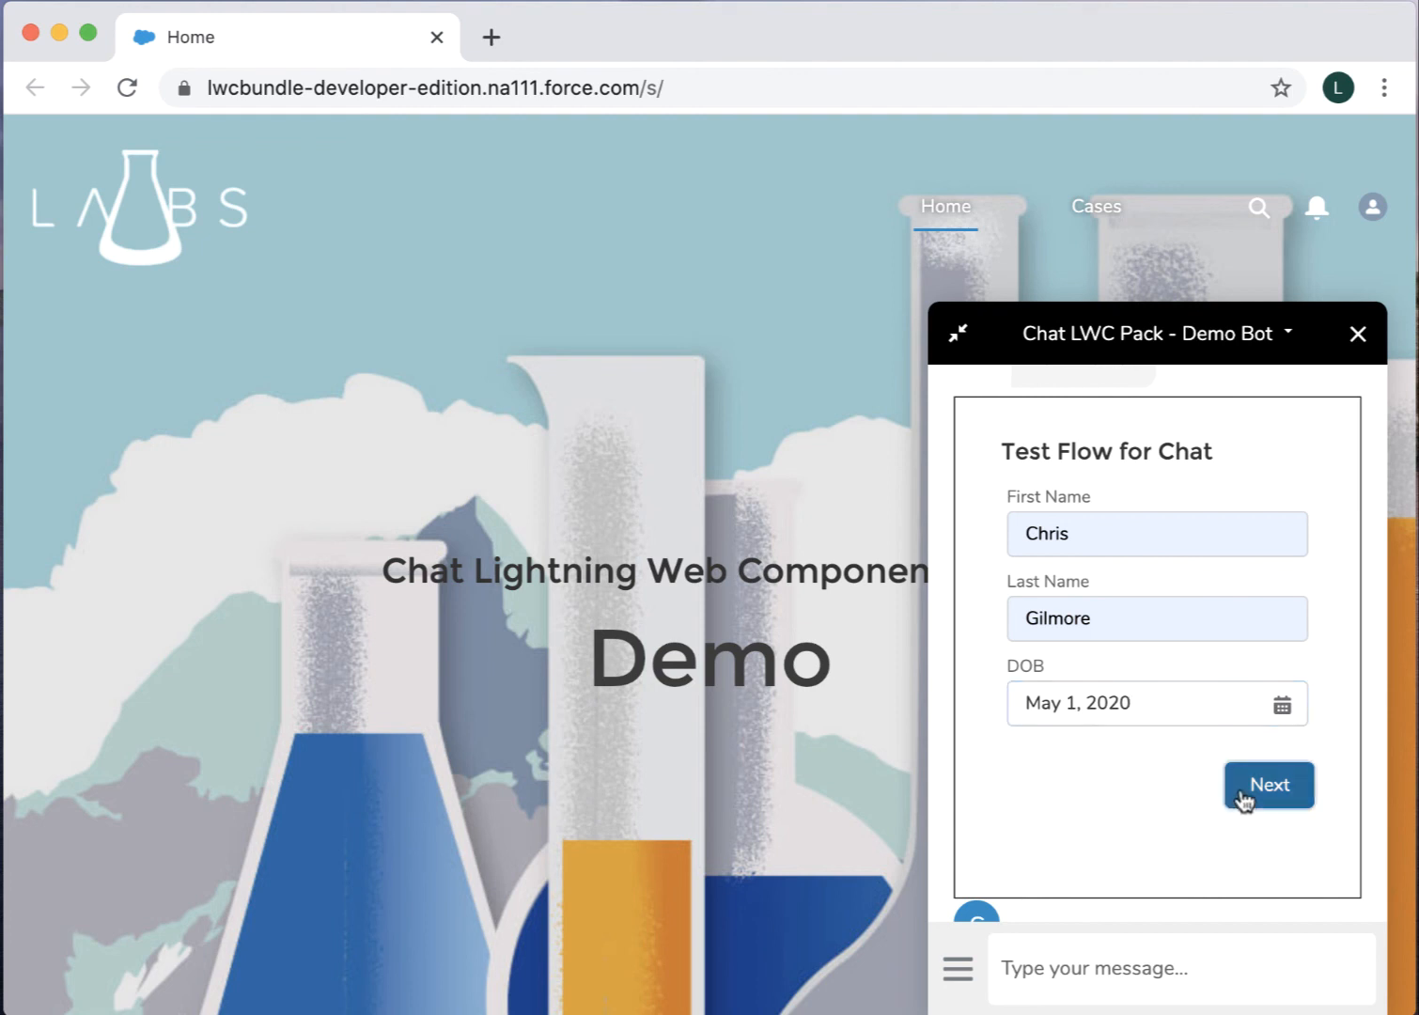
pyautogui.click(1268, 785)
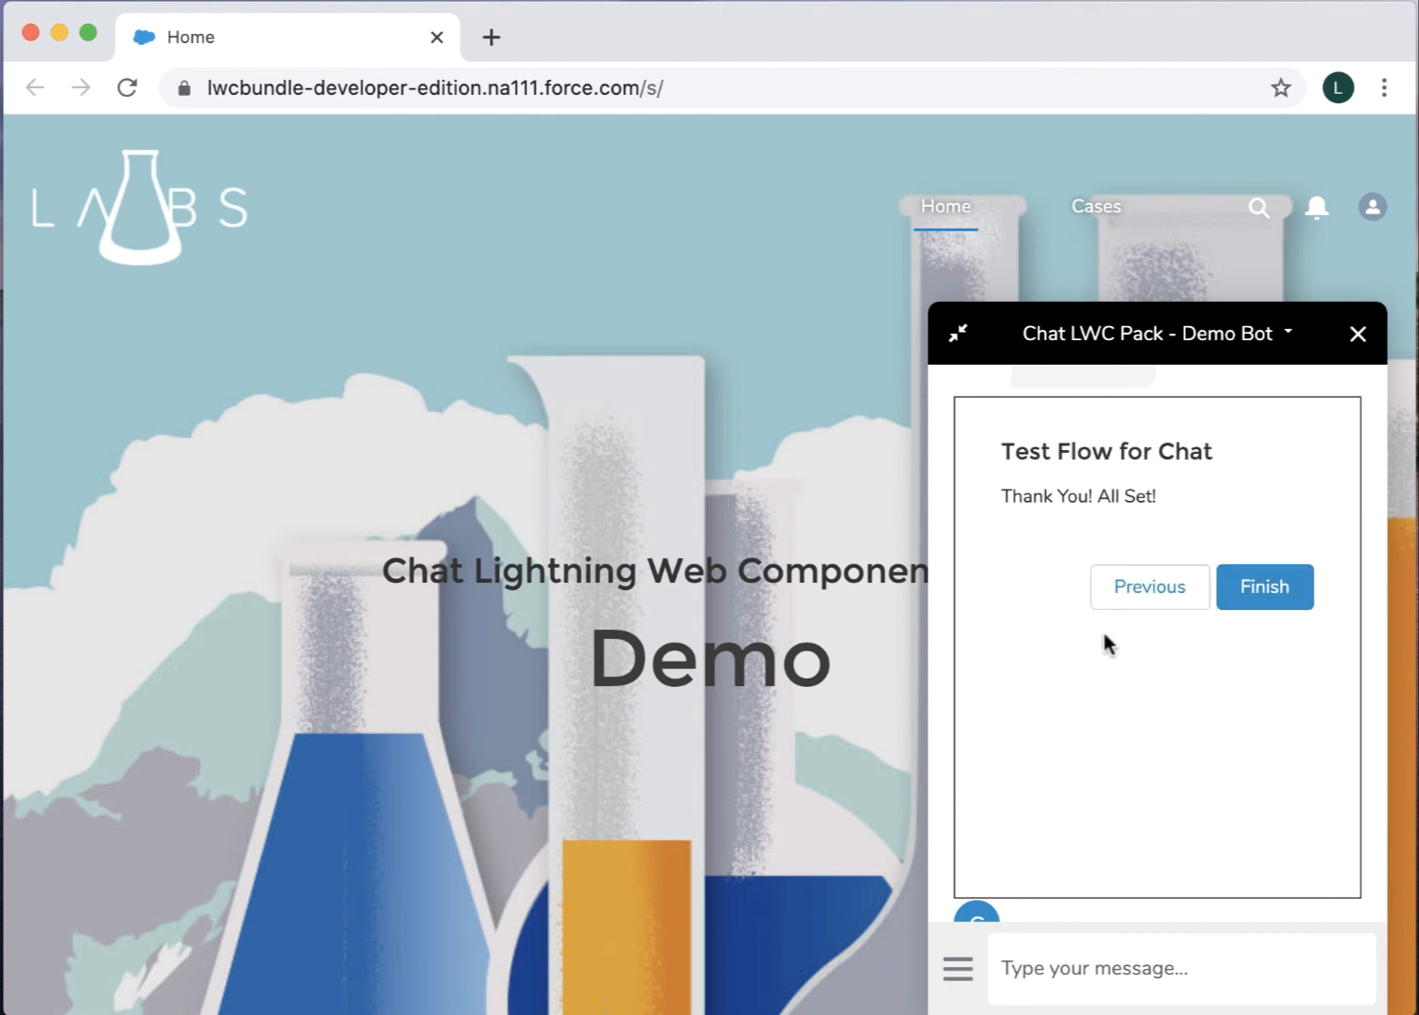
pyautogui.moveTo(1265, 586)
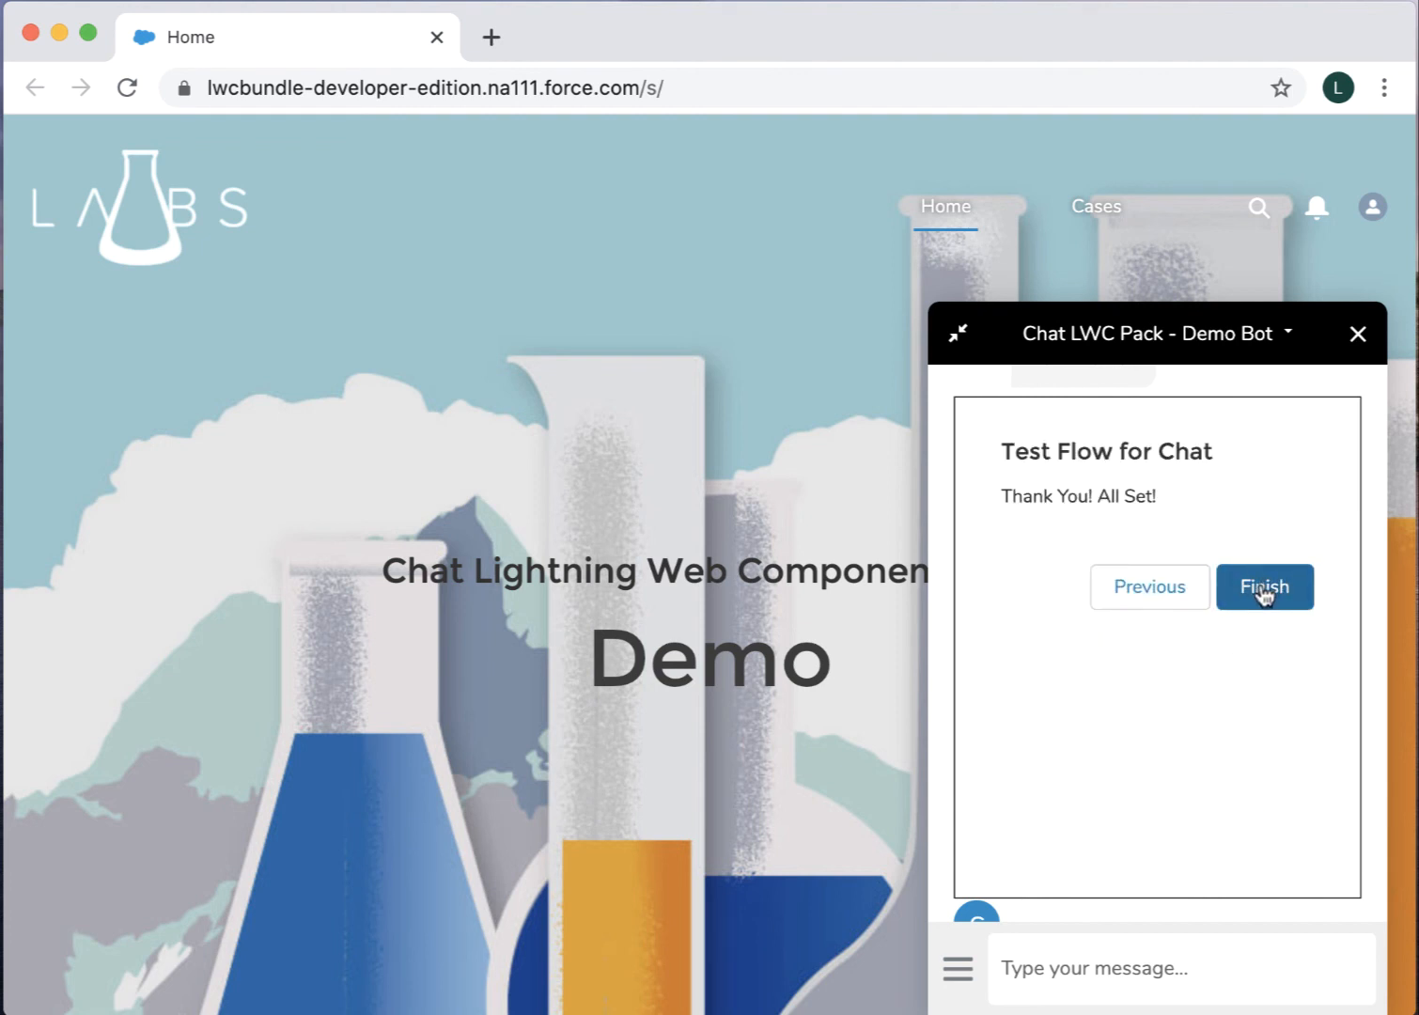
pyautogui.click(1264, 586)
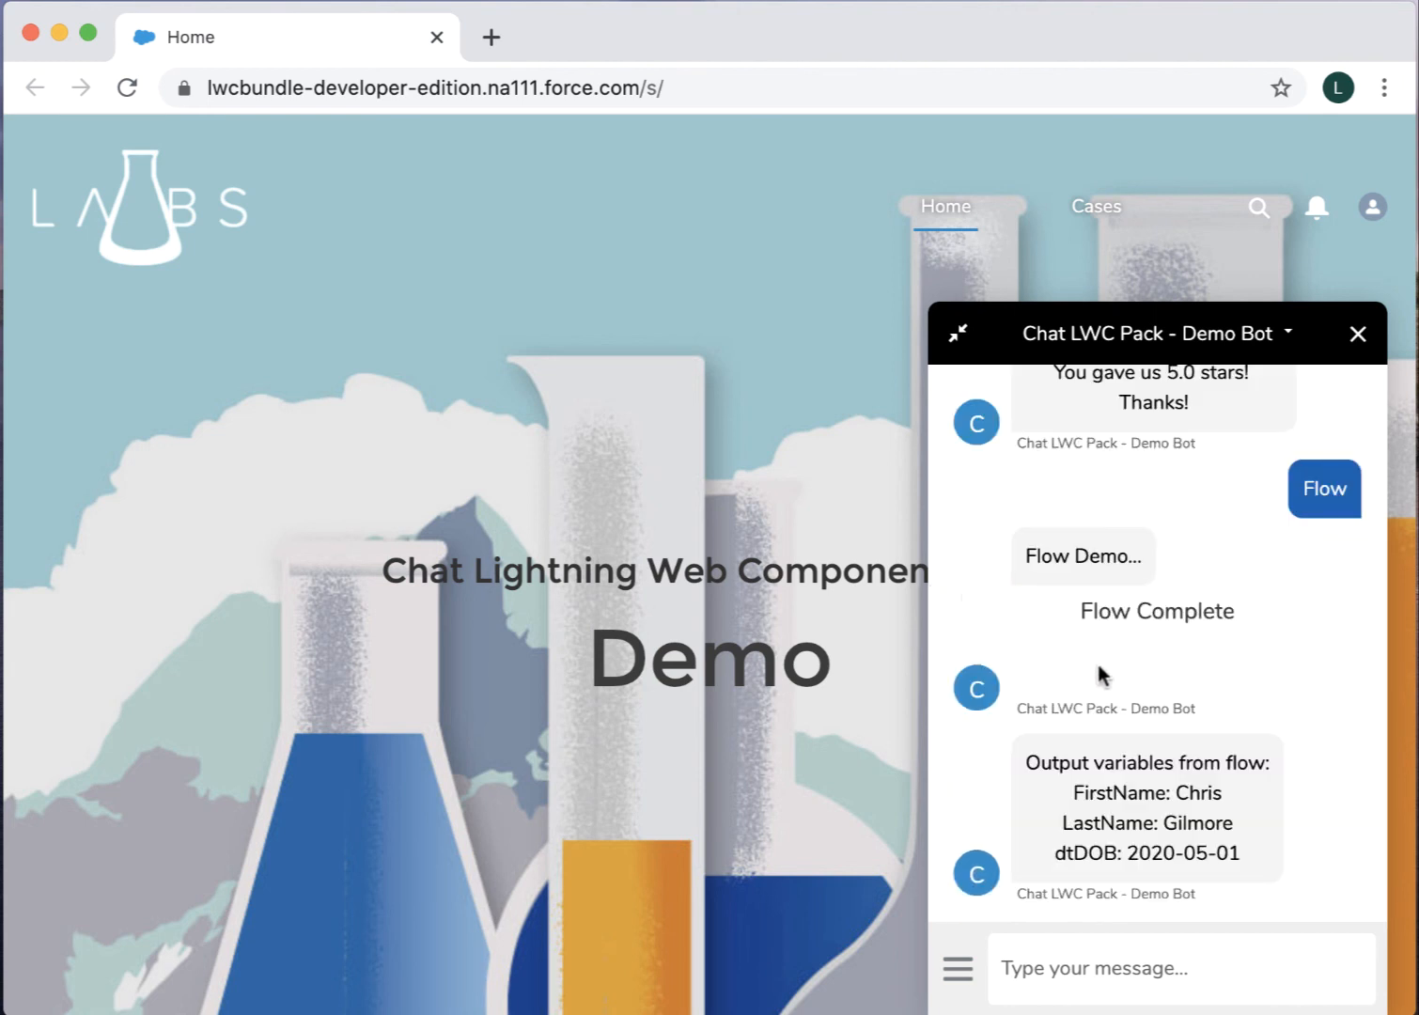
pyautogui.moveTo(1145, 829)
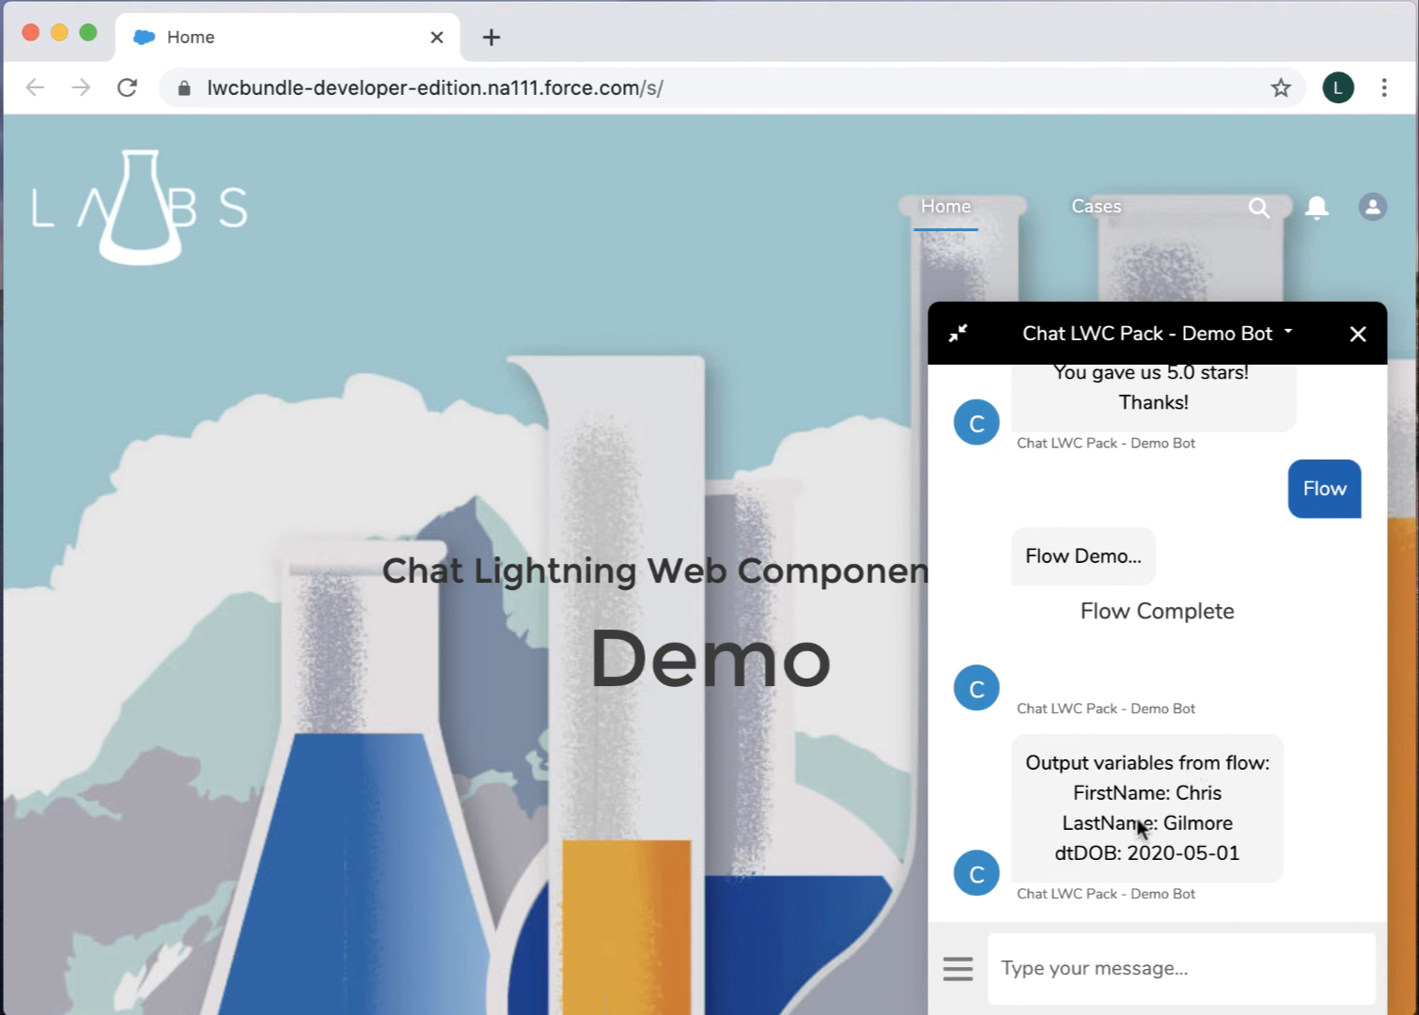
pyautogui.moveTo(1175, 811)
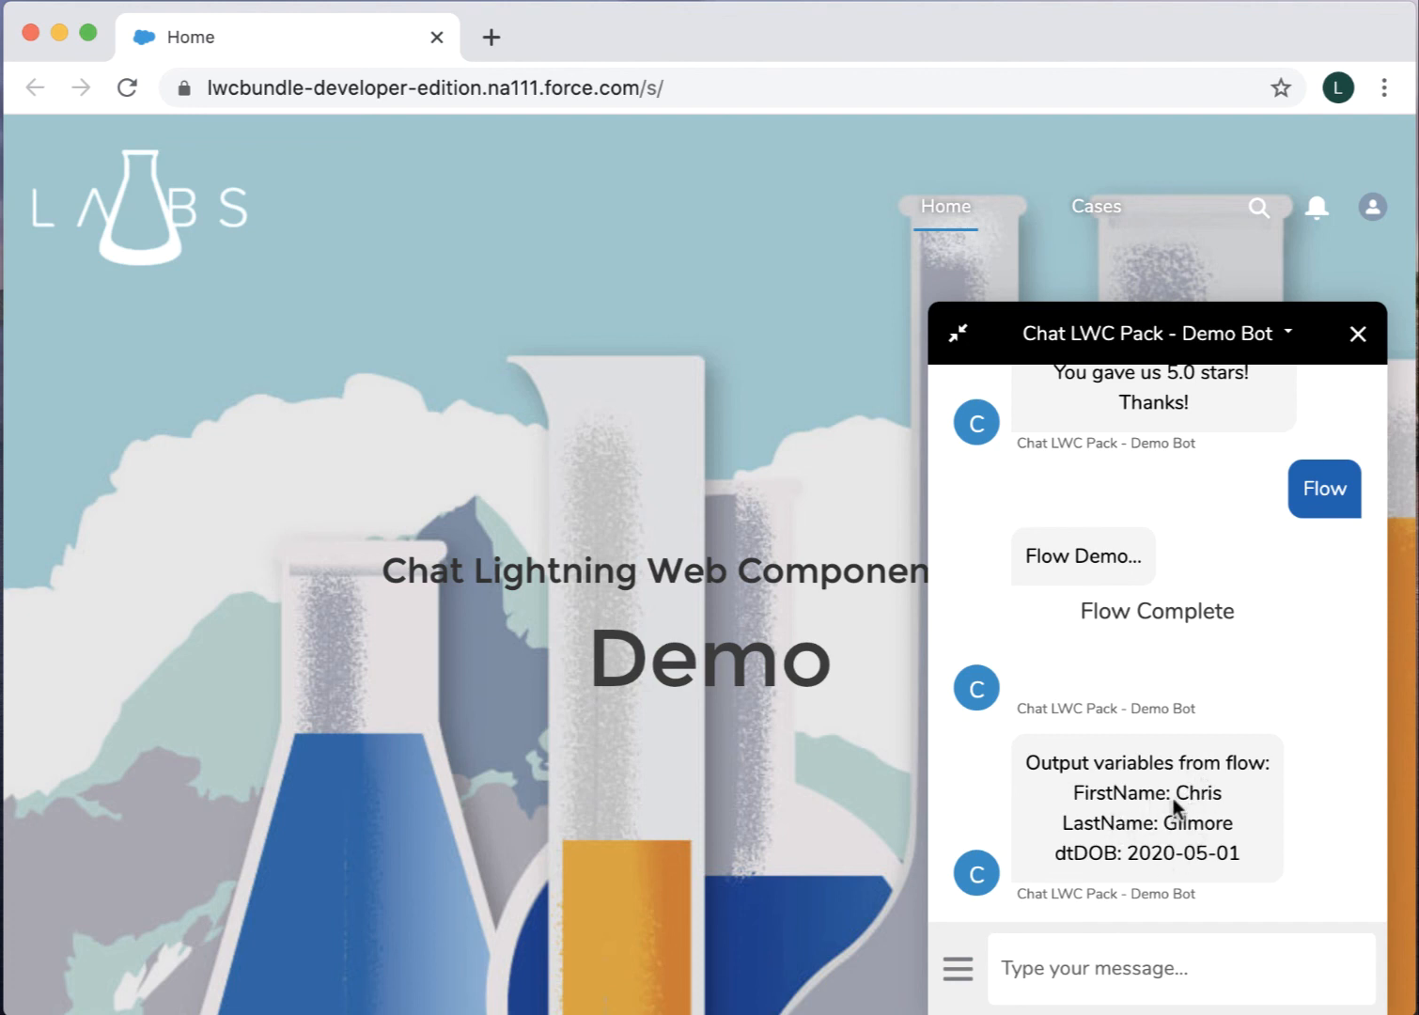